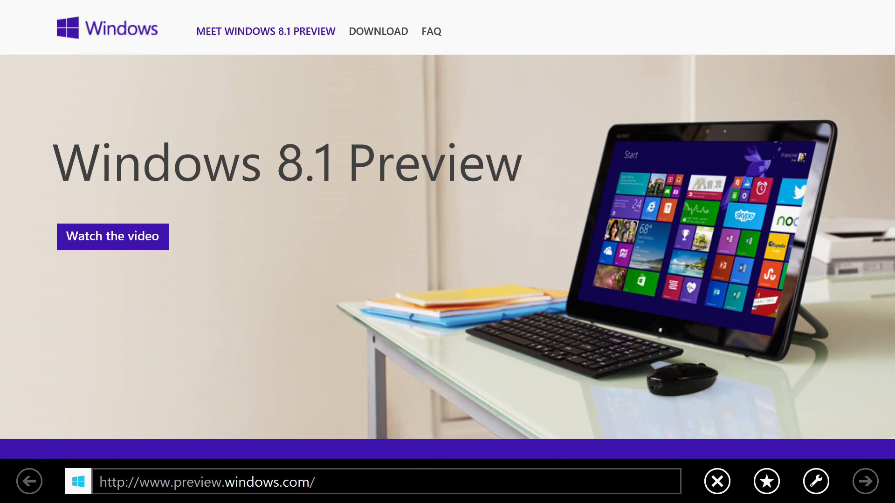
# Step: Dismiss Start screen tile customization and return to the normal Start screen
pyautogui.scroll(-3)
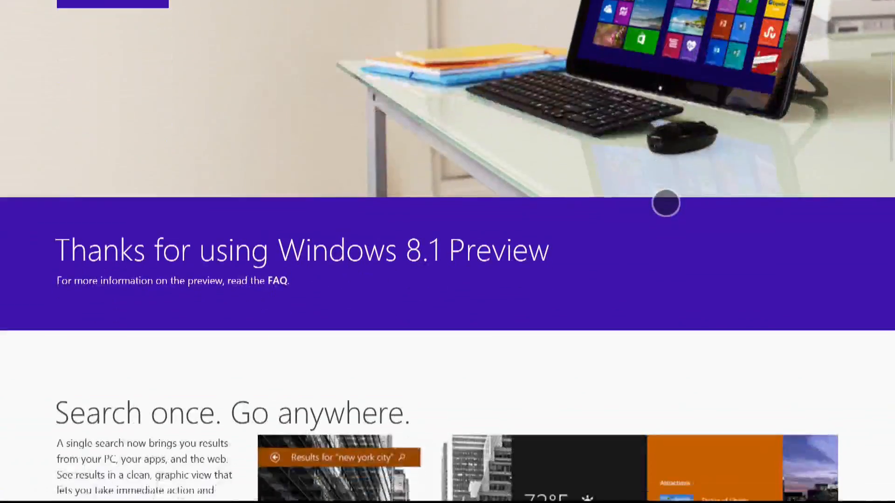
pyautogui.scroll(-3)
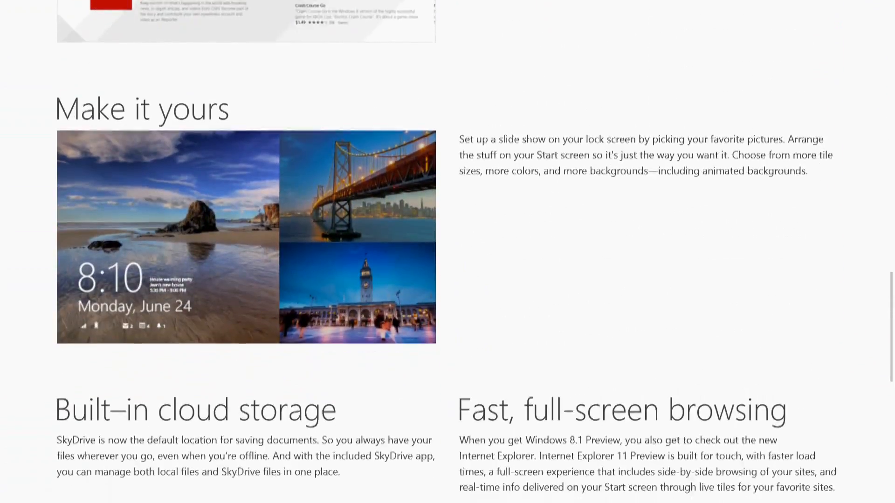
pyautogui.scroll(-3)
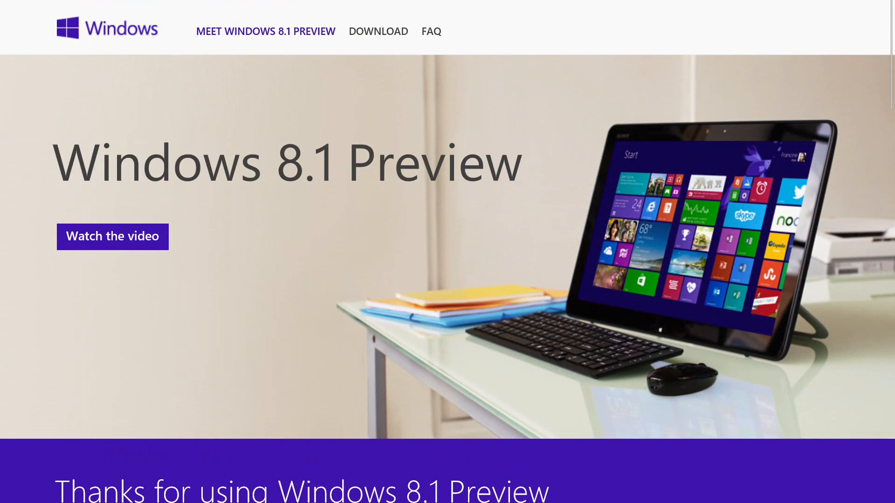
pyautogui.click(377, 32)
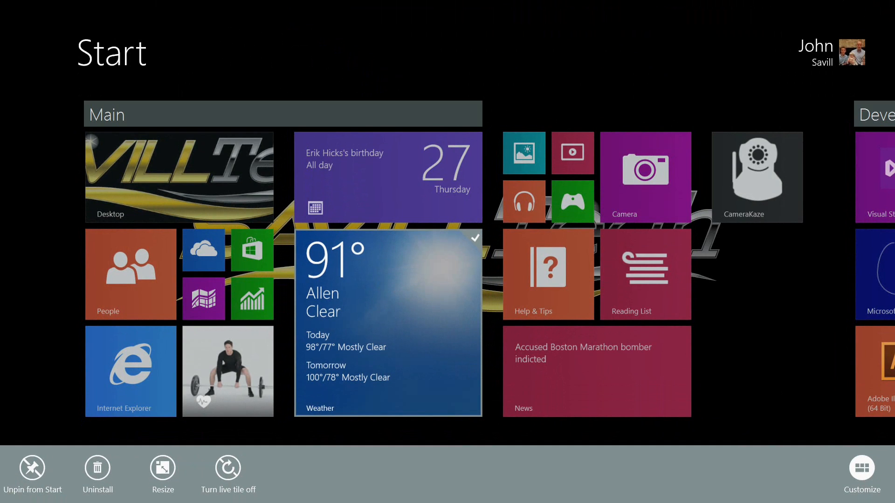
pyautogui.click(162, 474)
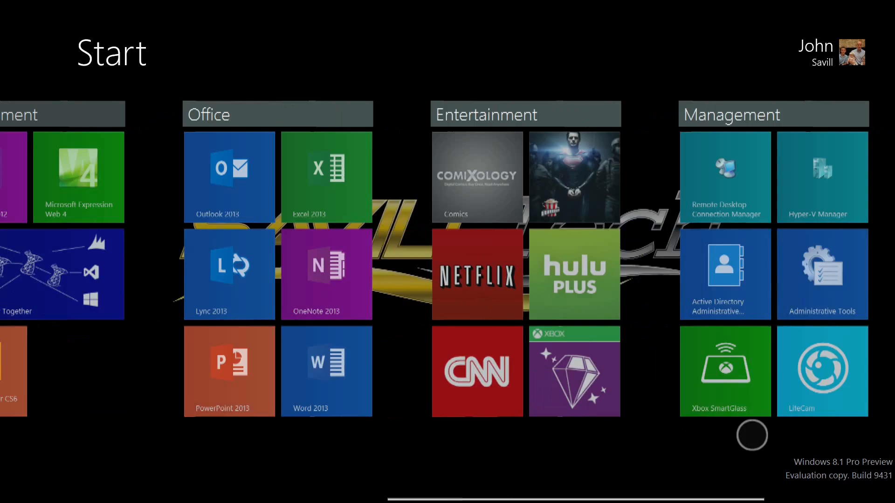
# Step: Browse right through the Office, Entertainment, Management and Stuff tile groups and back
pyautogui.hscroll(3)
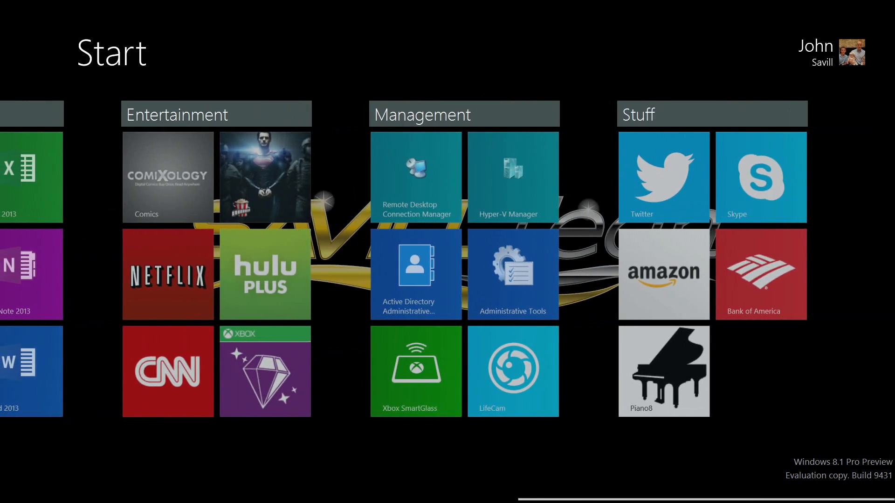
pyautogui.hscroll(-3)
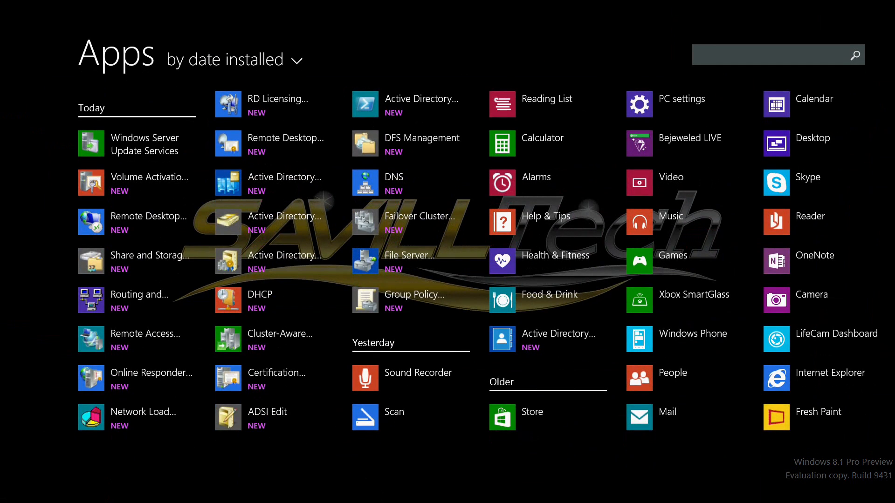
# Step: Sort the Apps view by name, then by most used, then by date installed
pyautogui.click(226, 59)
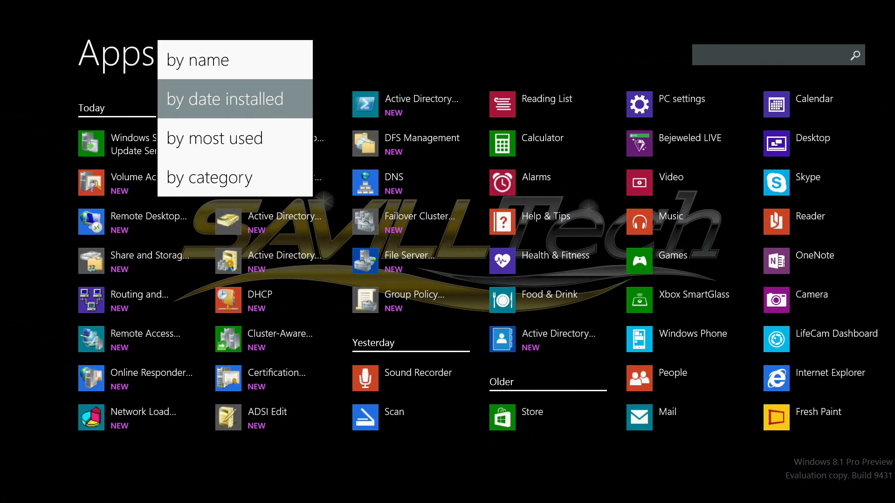
pyautogui.click(198, 60)
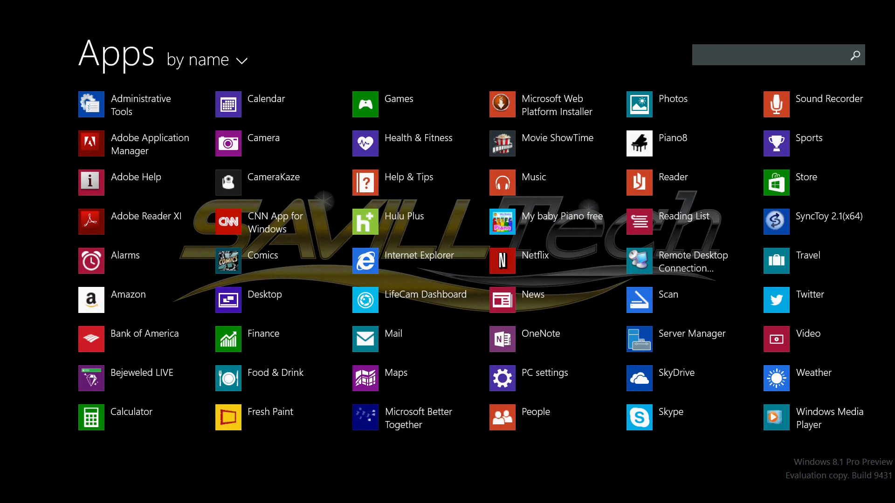
pyautogui.click(206, 59)
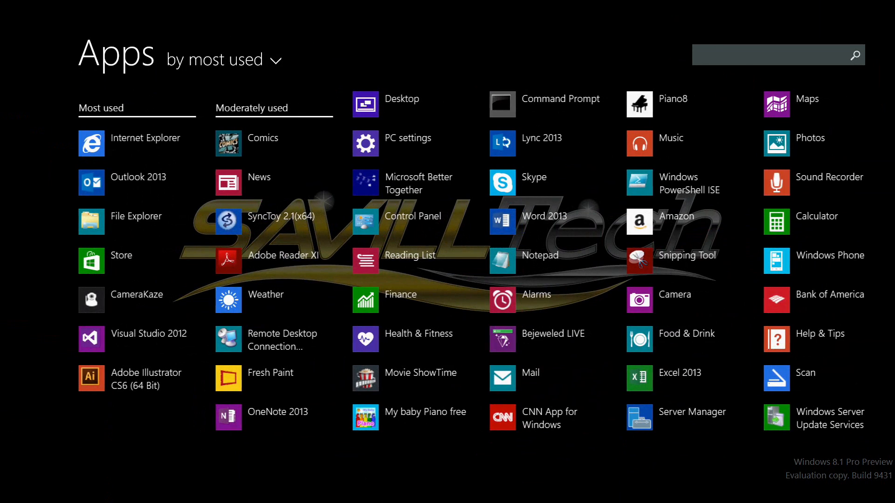
pyautogui.click(225, 60)
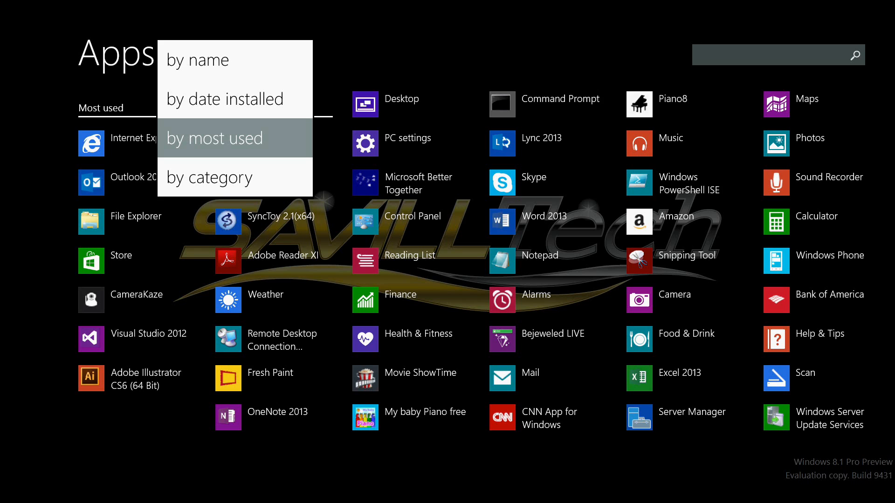
pyautogui.click(224, 97)
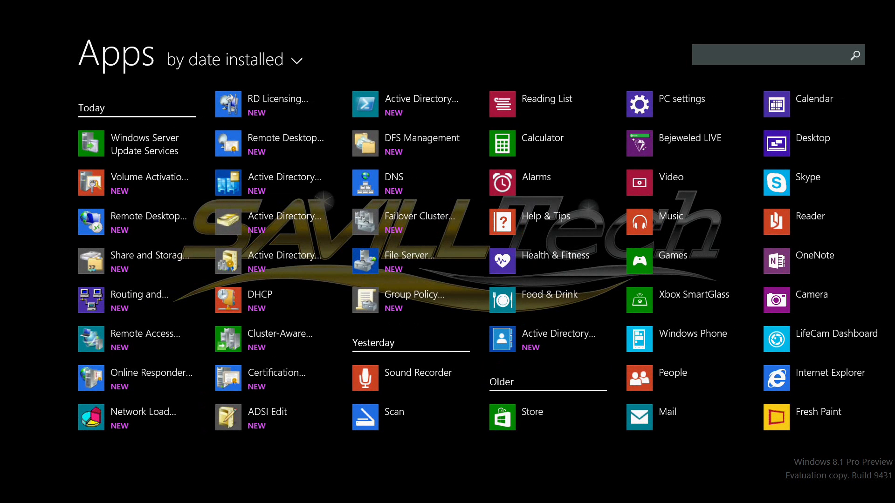
# Step: Search the installed apps for 'calc', then clear the search and leave the Apps view
pyautogui.click(777, 55)
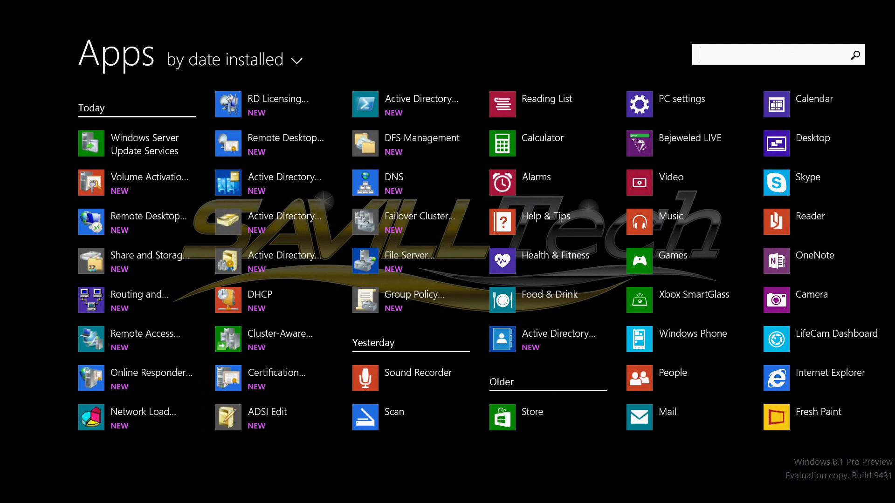
pyautogui.write('calc')
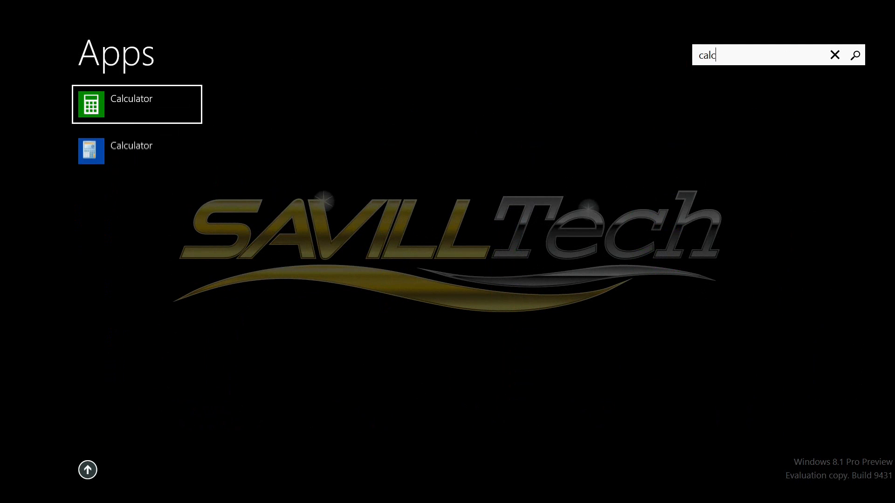
pyautogui.click(835, 55)
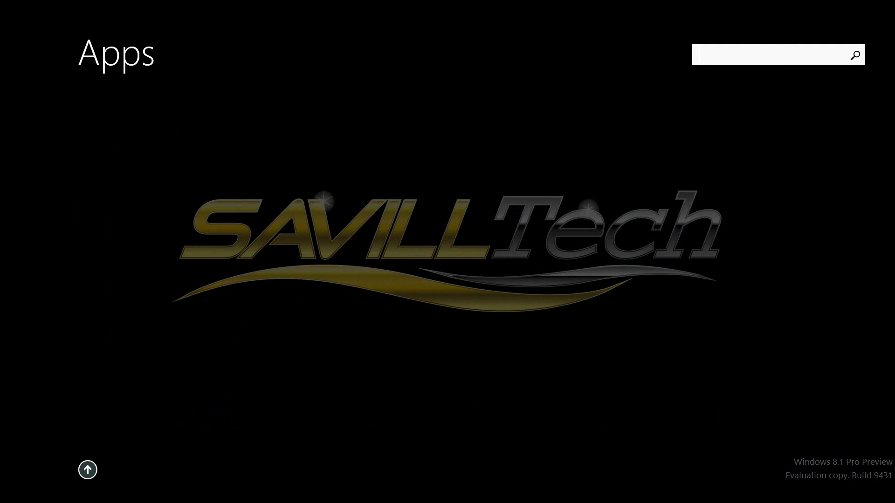
pyautogui.click(87, 470)
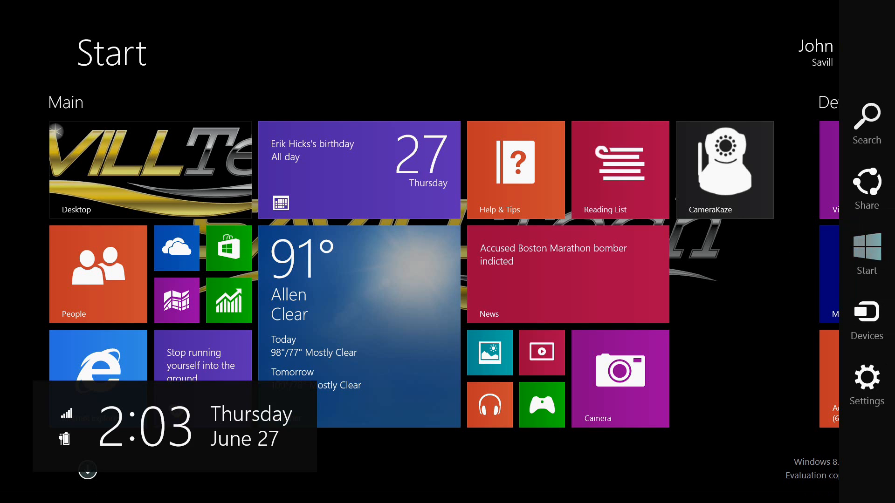
# Step: View the Start screen Personalize colours from the Settings charm, then go into Change PC settings
pyautogui.click(866, 379)
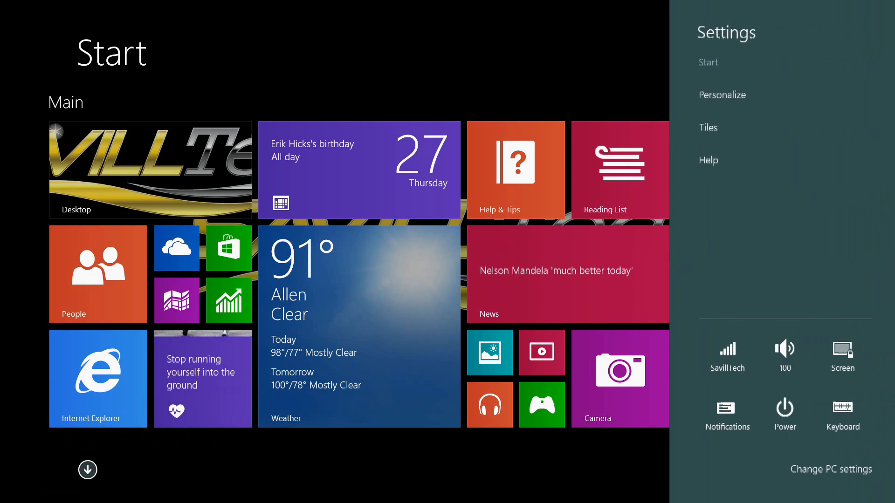
pyautogui.click(722, 95)
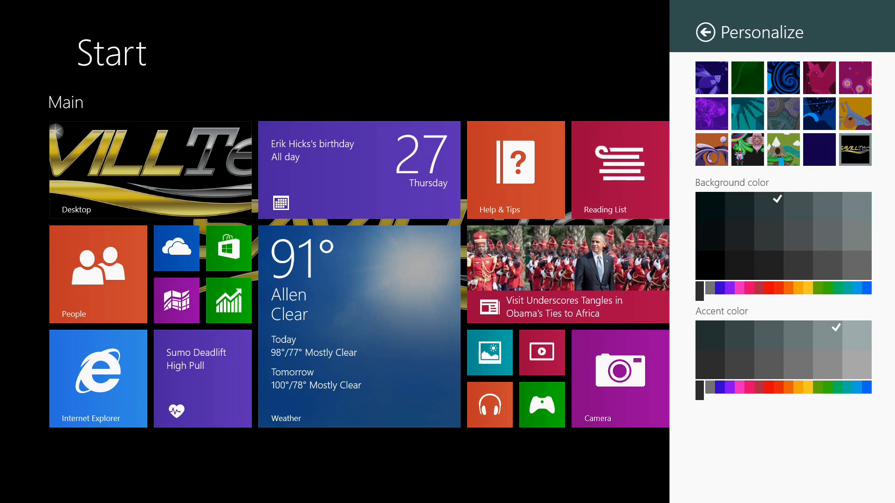
pyautogui.click(705, 32)
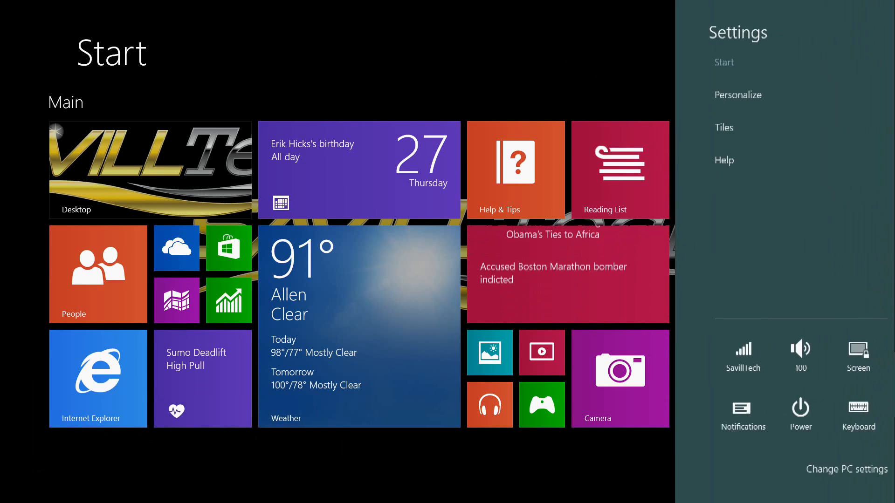
pyautogui.click(847, 469)
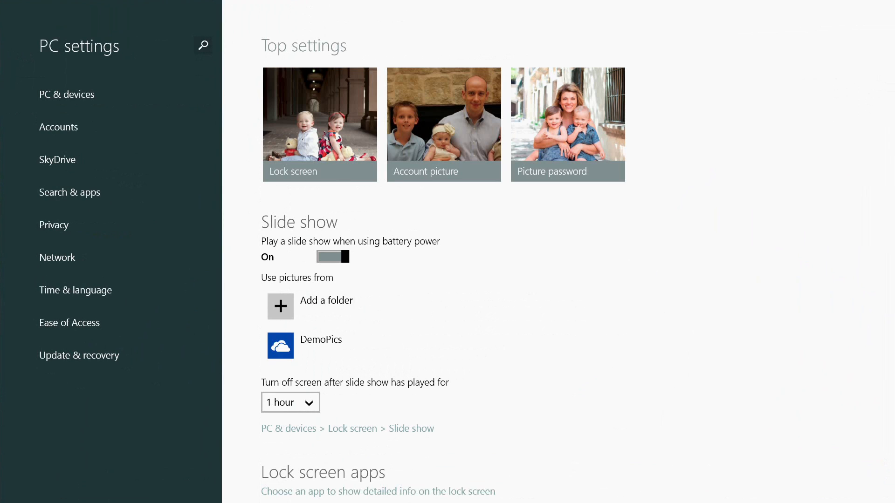
# Step: Review the PC & devices lock screen slide show options, then return to the Start screen
pyautogui.scroll(-3)
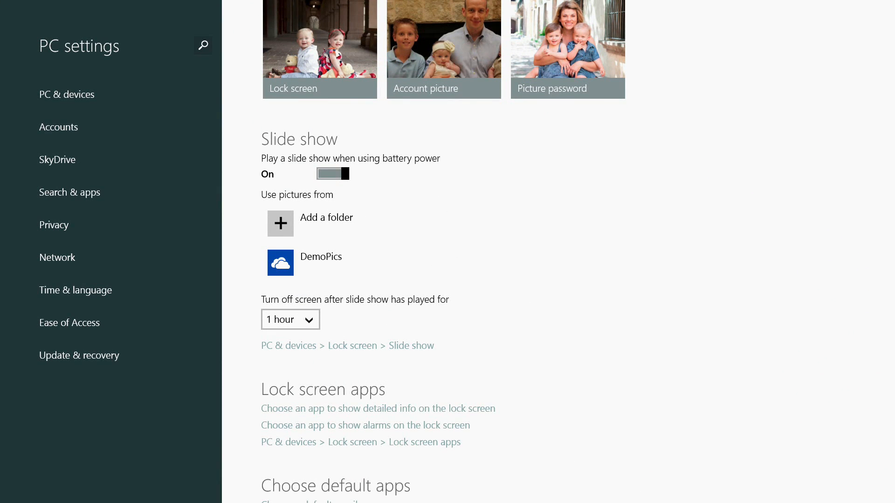
pyautogui.click(280, 223)
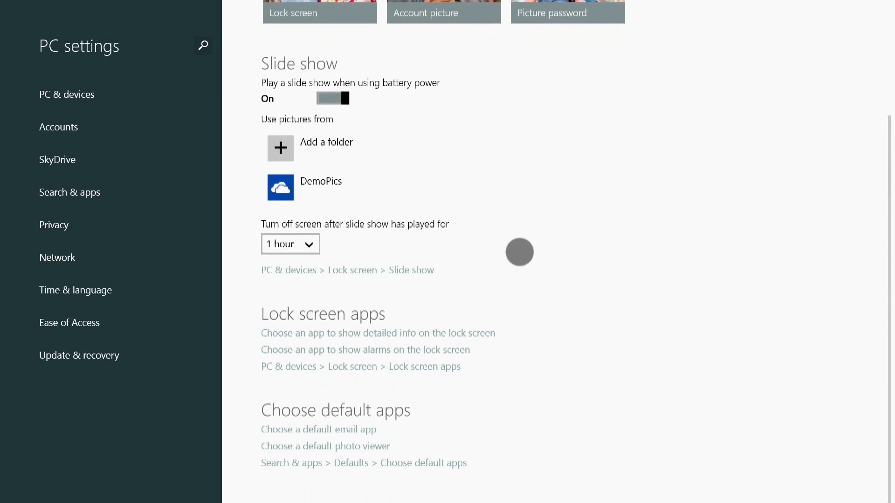
pyautogui.scroll(-3)
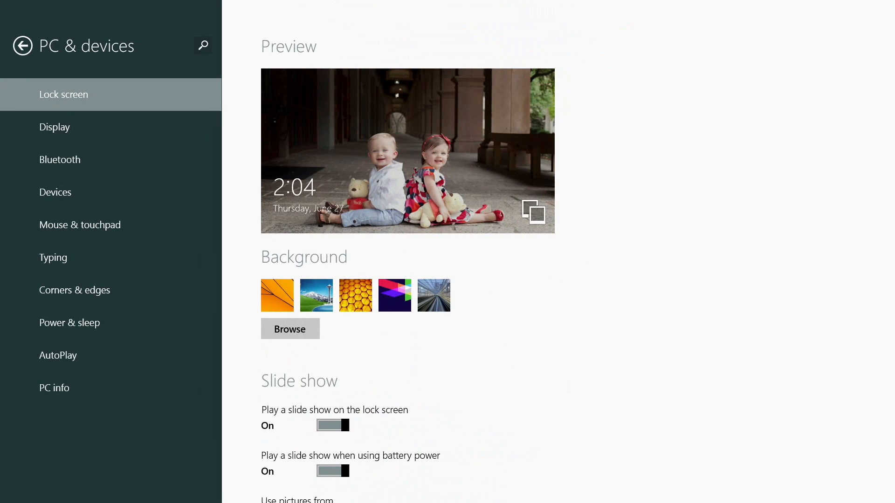
pyautogui.scroll(-3)
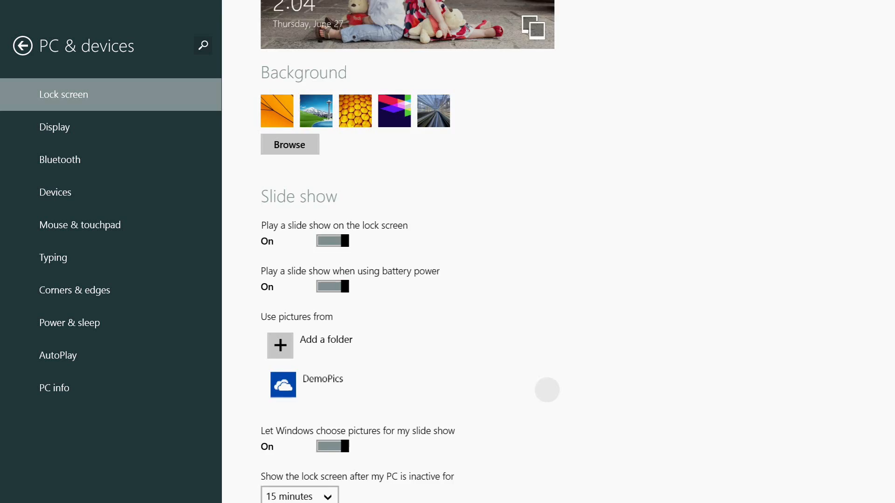
pyautogui.scroll(-3)
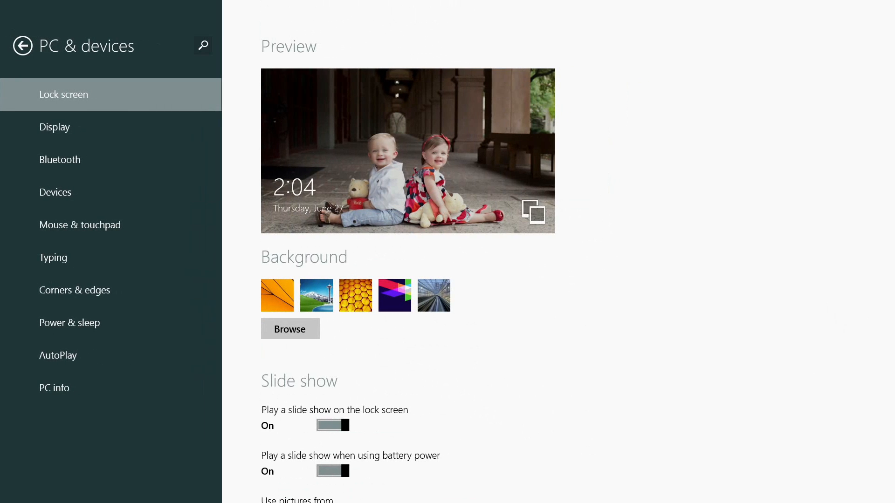
pyautogui.click(75, 290)
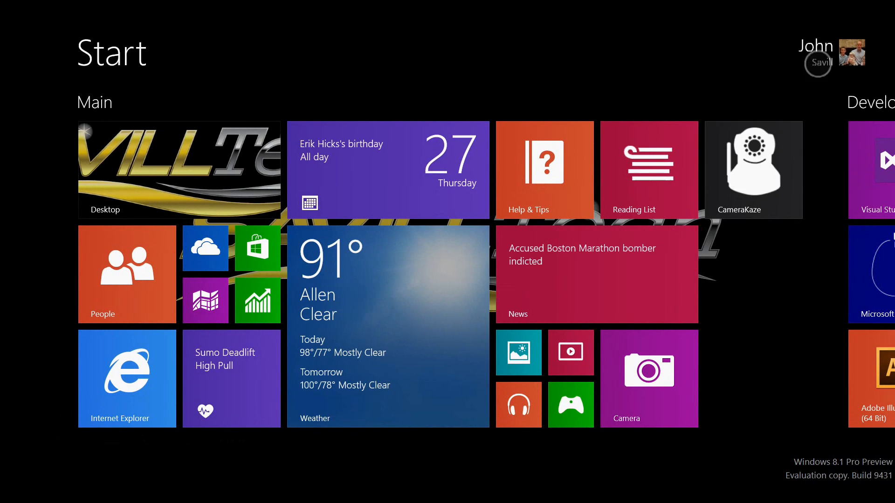
pyautogui.press('Win+l')
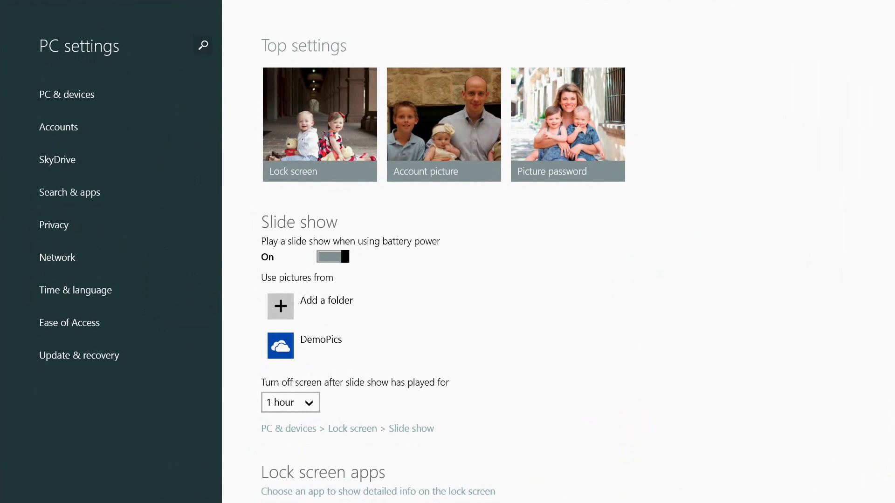
# Step: Browse SkyDrive's Sync settings, Storage space and Files pages in PC settings
pyautogui.click(57, 159)
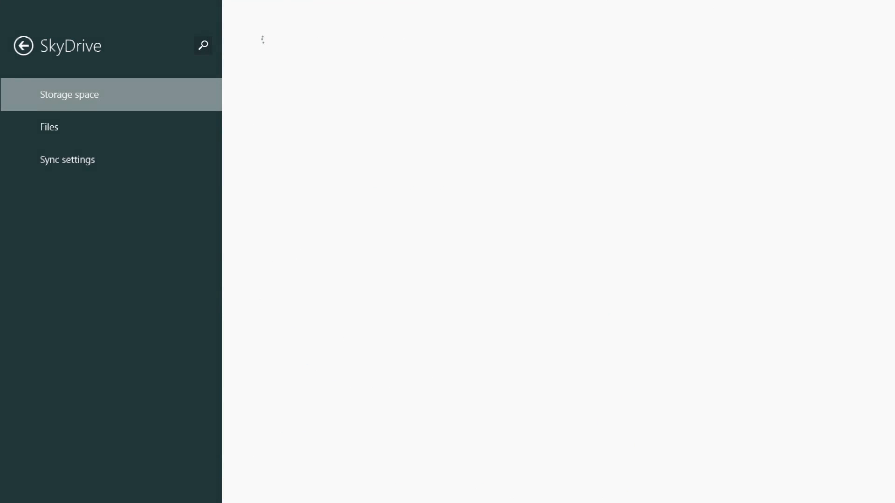
pyautogui.click(68, 159)
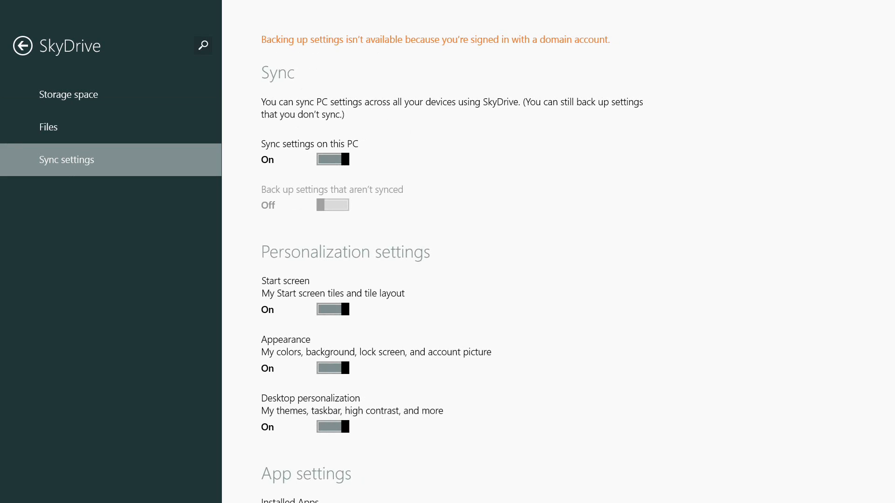
pyautogui.scroll(-3)
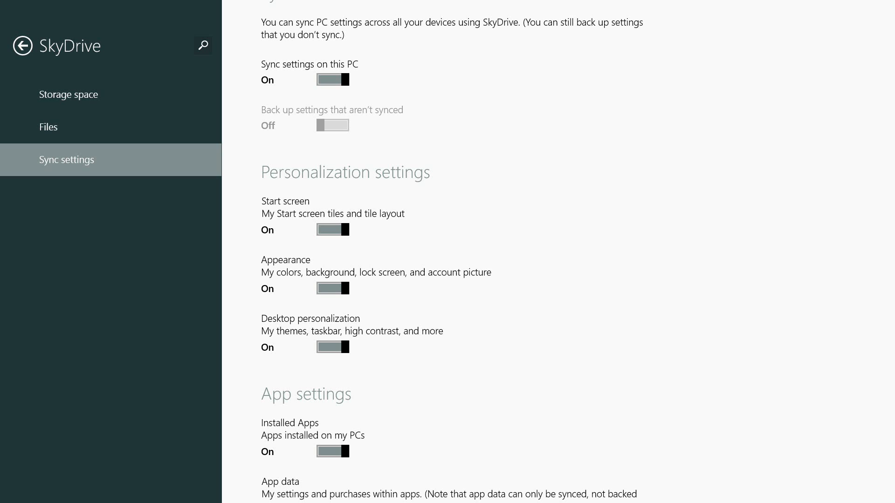
pyautogui.scroll(-3)
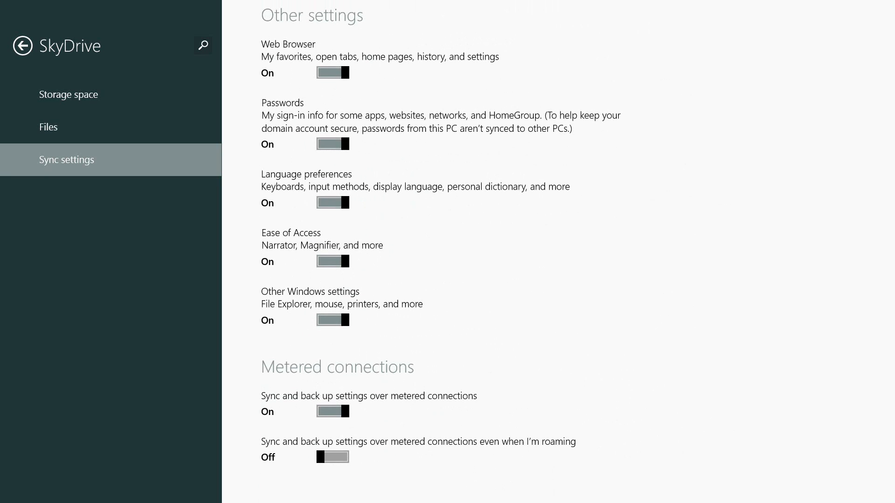
pyautogui.click(68, 94)
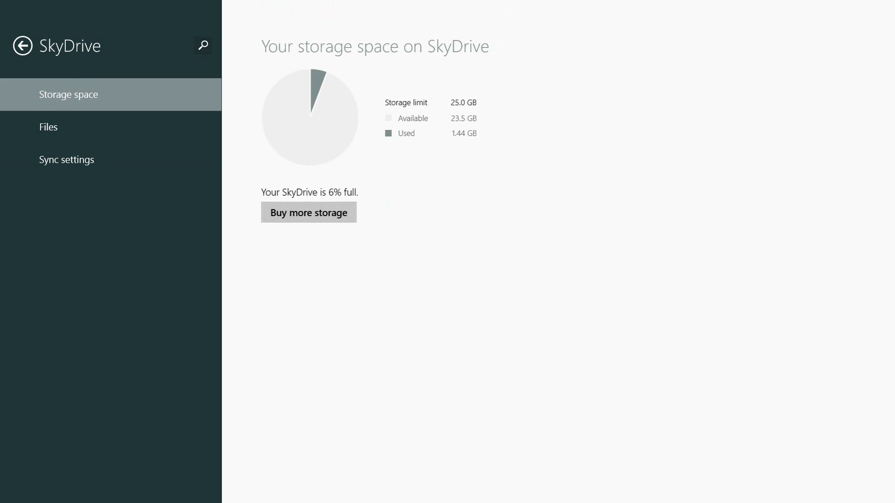
pyautogui.click(49, 127)
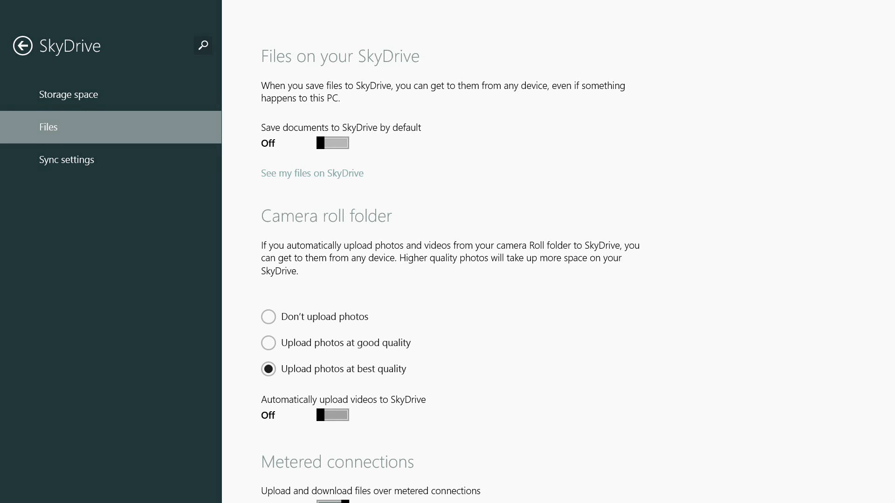
# Step: Toggle Save documents to SkyDrive by default on then back off, and switch to the desktop
pyautogui.click(333, 143)
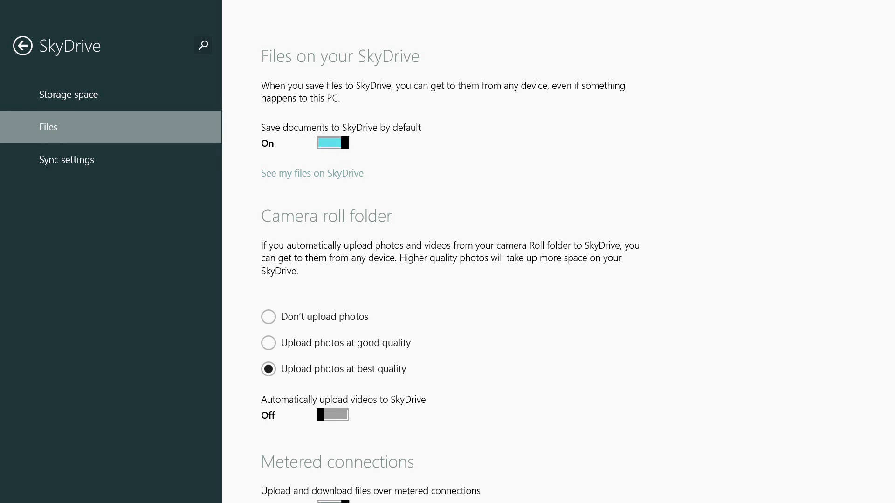
pyautogui.click(330, 142)
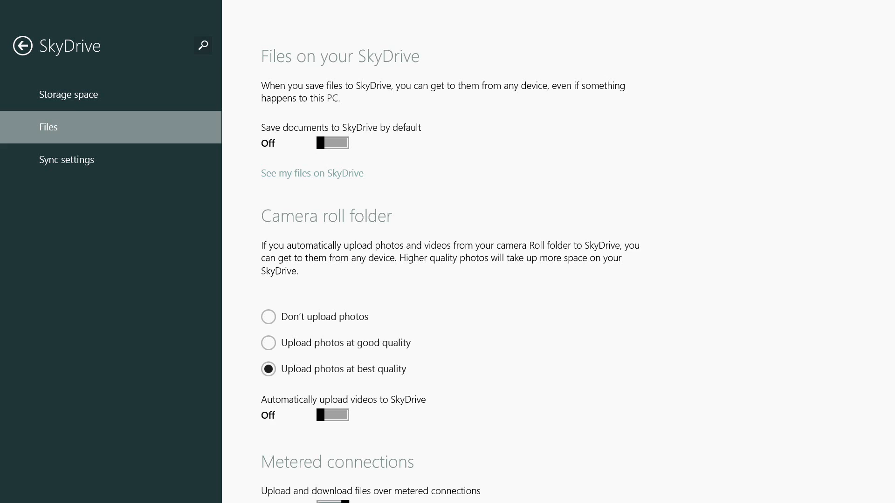
pyautogui.scroll(-3)
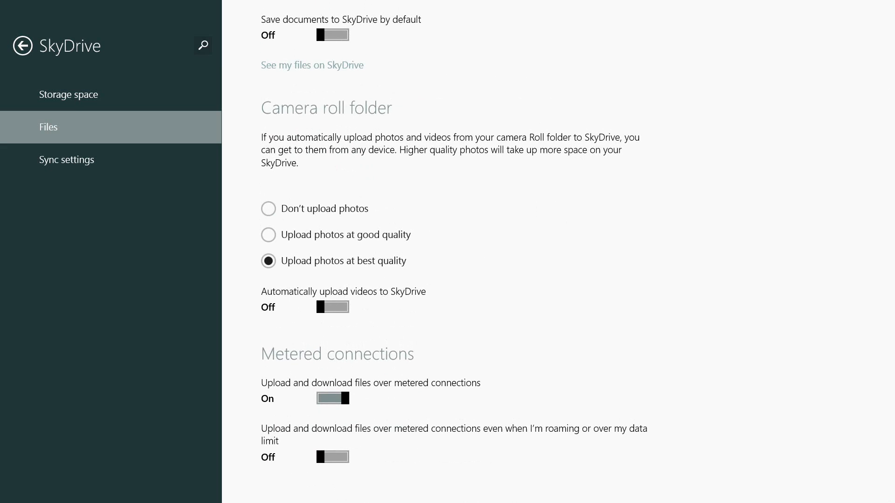
pyautogui.click(22, 45)
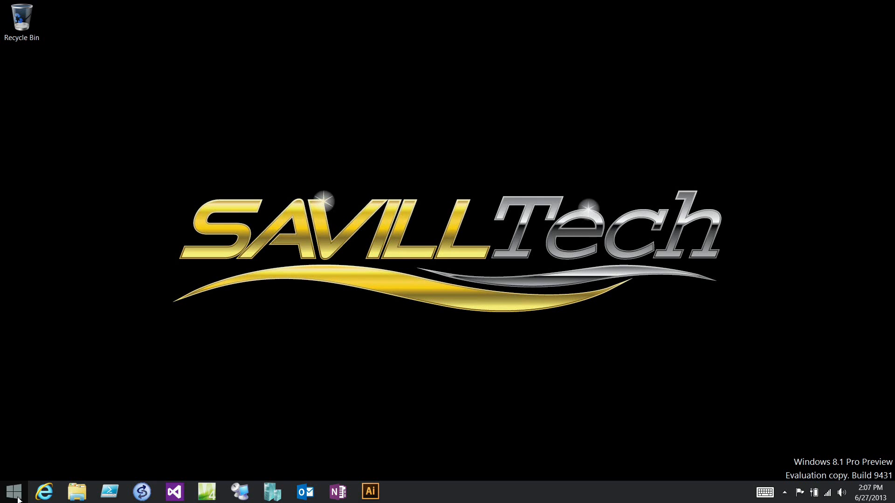
pyautogui.moveTo(59, 456)
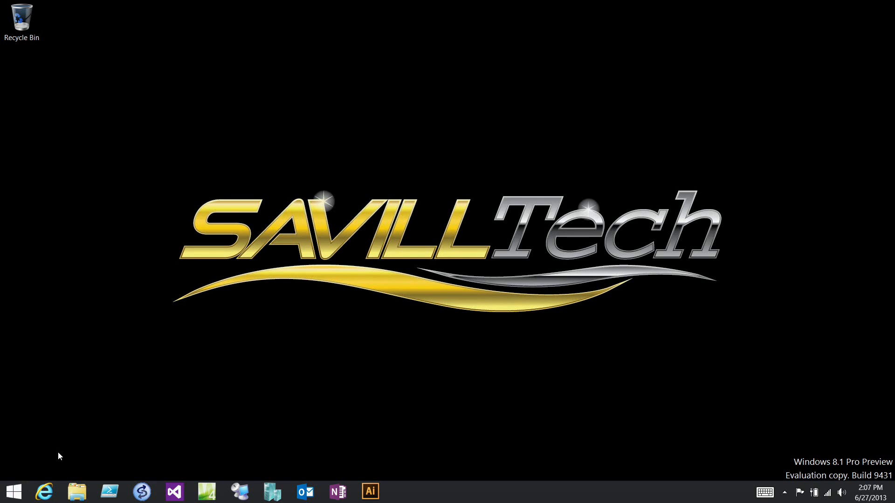
pyautogui.click(12, 491)
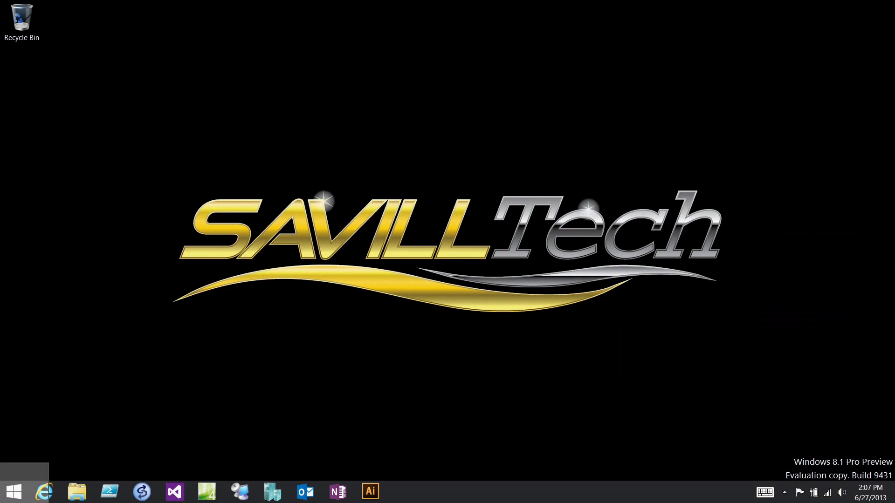
pyautogui.rightClick(12, 491)
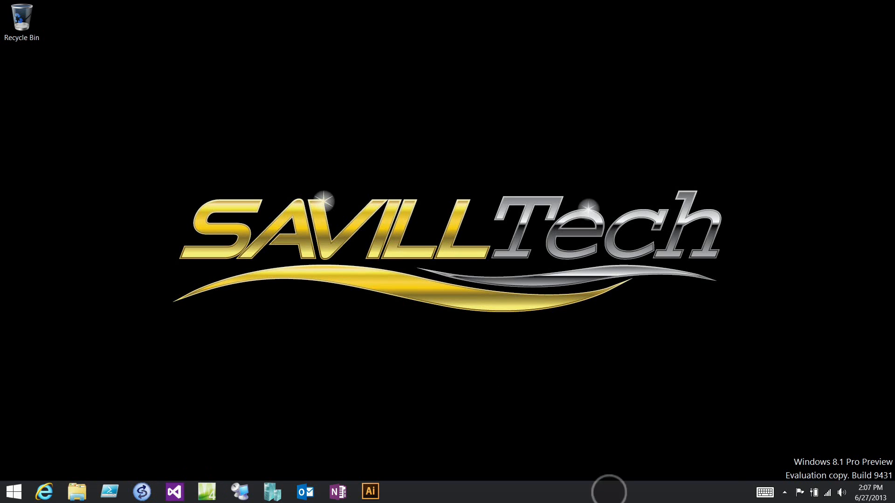
pyautogui.click(640, 486)
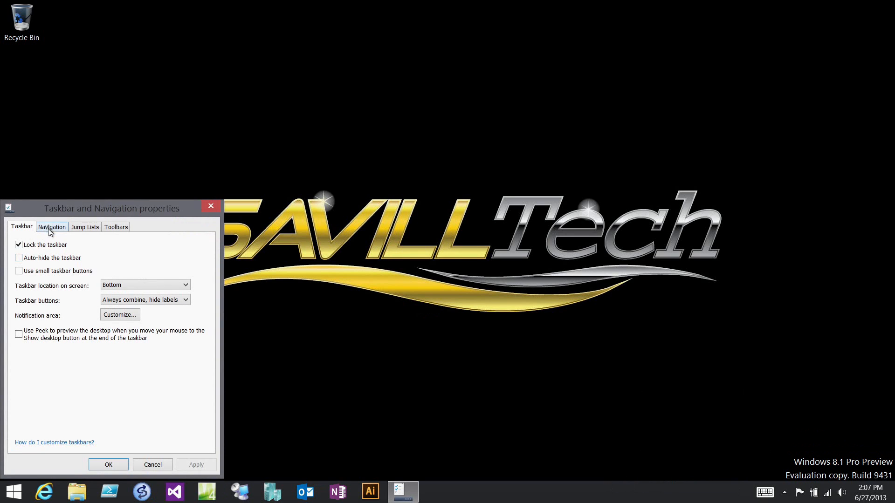
# Step: Review the Navigation tab's Start screen checkboxes, leaving sign-in going to Start, and close the dialog
pyautogui.click(51, 227)
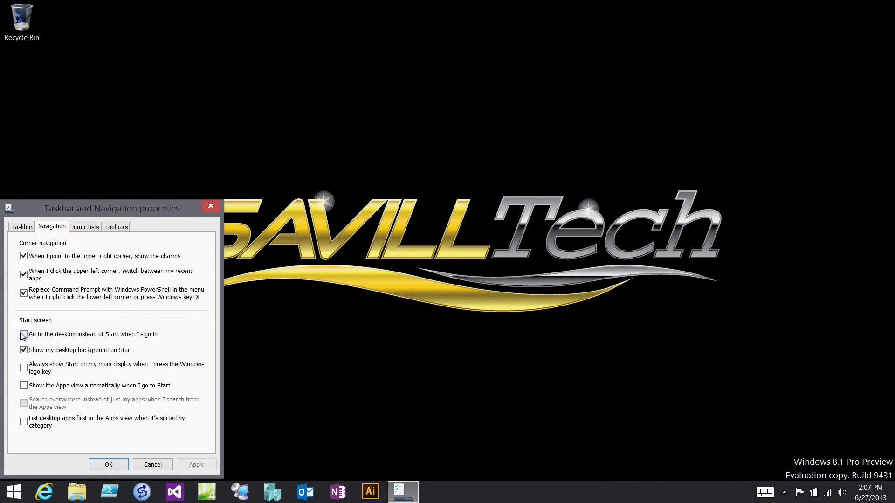
pyautogui.click(24, 334)
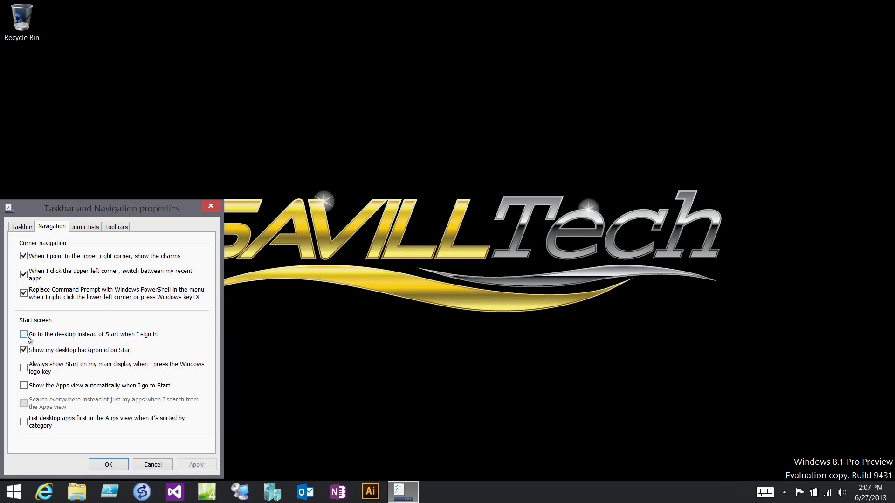
pyautogui.click(25, 334)
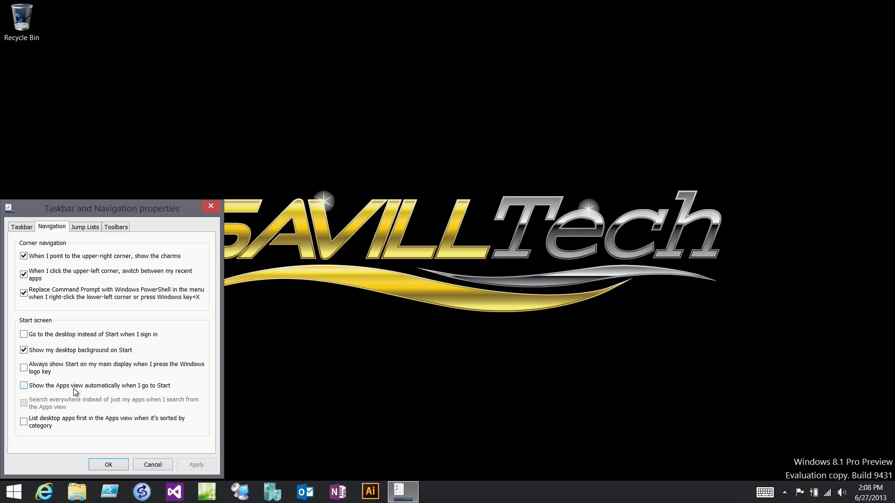
pyautogui.click(25, 385)
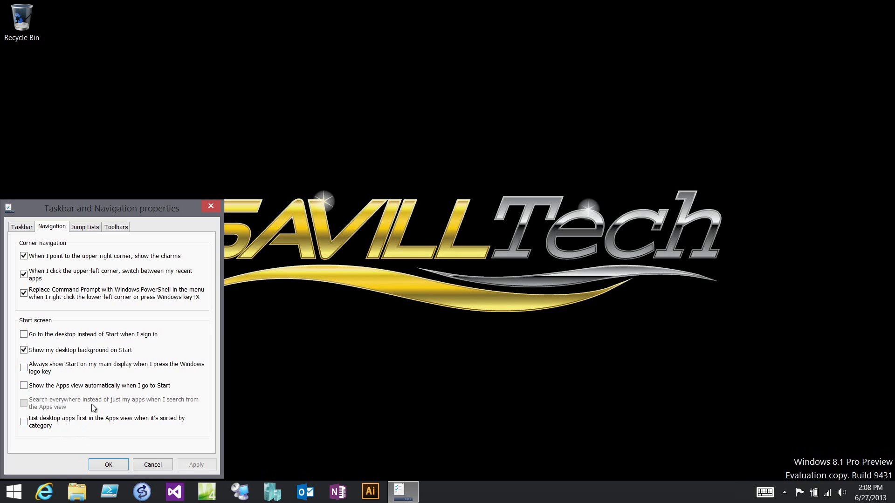
pyautogui.click(152, 464)
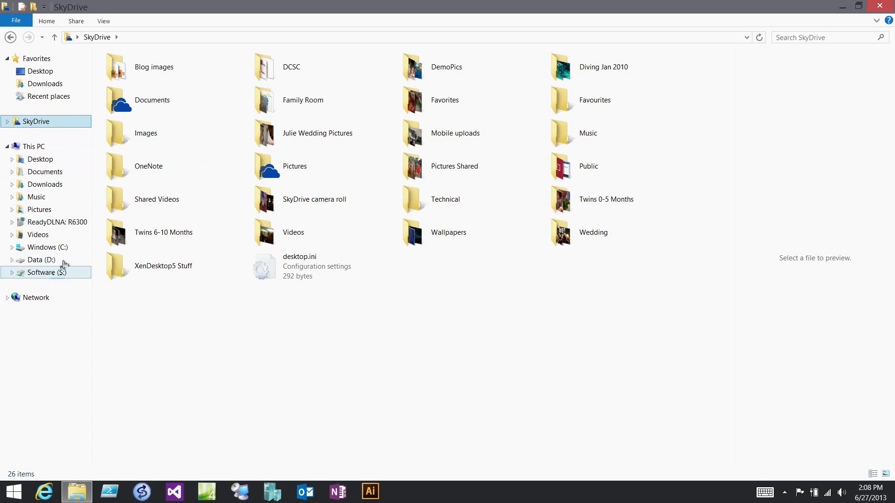
# Step: Enable Show libraries in Folder Options so the navigation pane lists Libraries, then close File Explorer
pyautogui.click(104, 21)
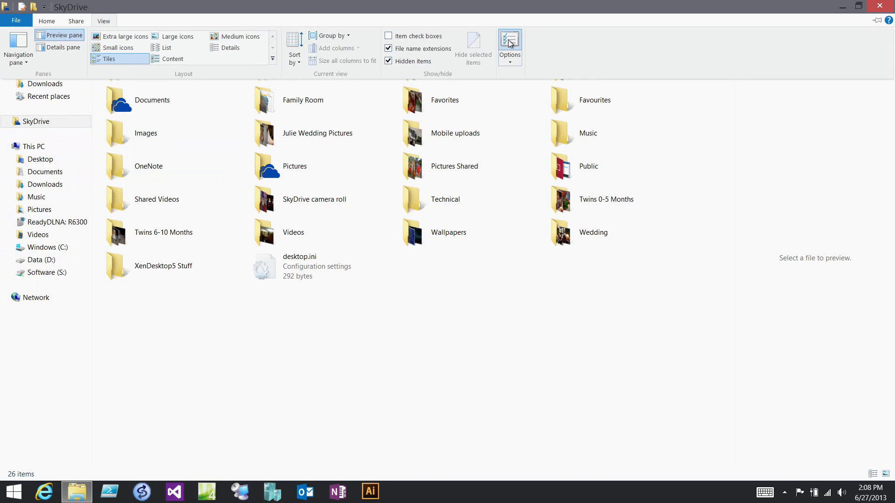
pyautogui.click(509, 45)
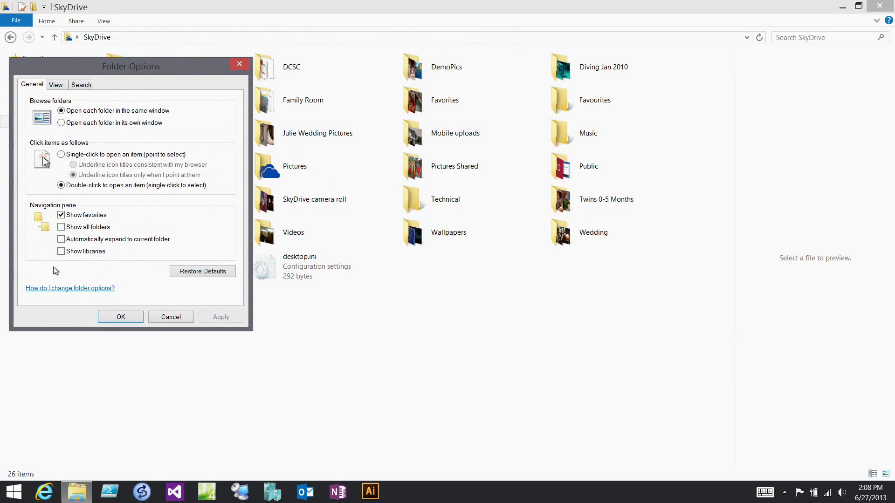
pyautogui.click(62, 251)
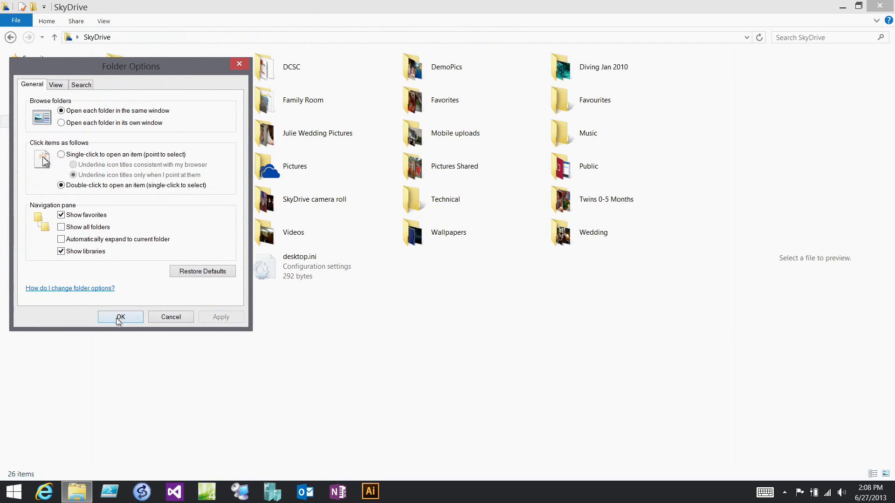
pyautogui.click(120, 317)
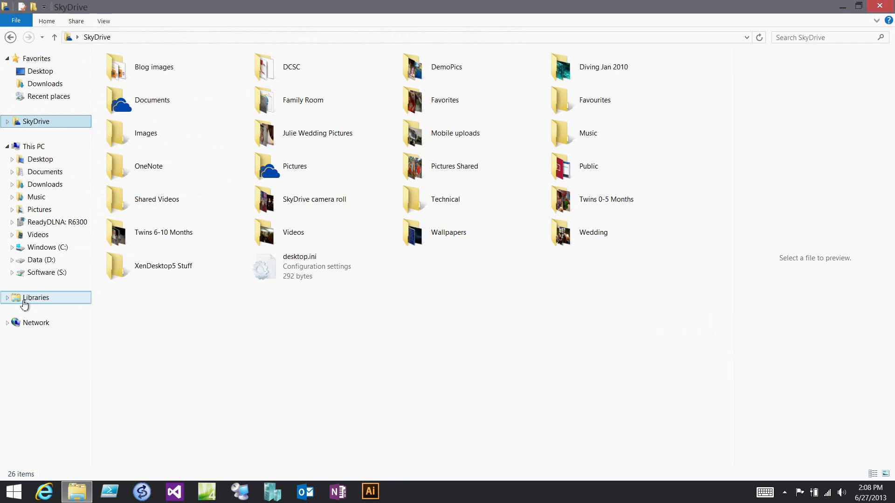
pyautogui.click(163, 232)
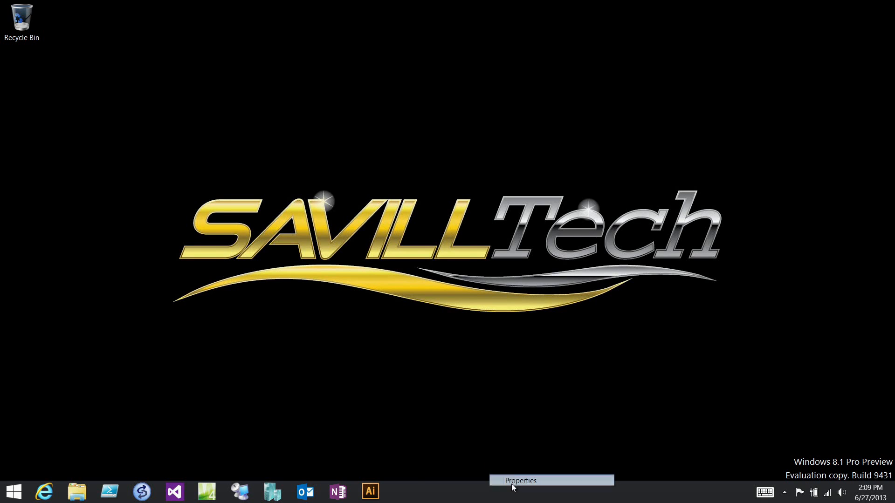
# Step: Review the Navigation tab options, cancel without saving, and bring up the Start button's power menu
pyautogui.click(518, 480)
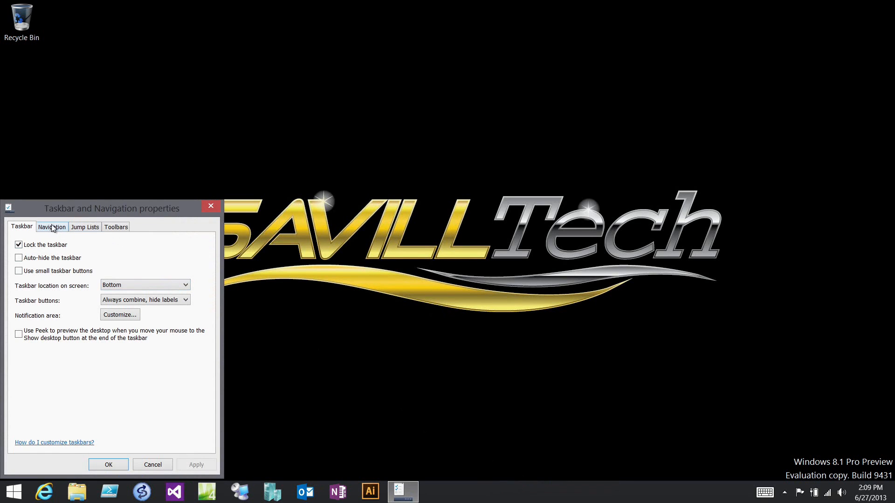
pyautogui.click(51, 226)
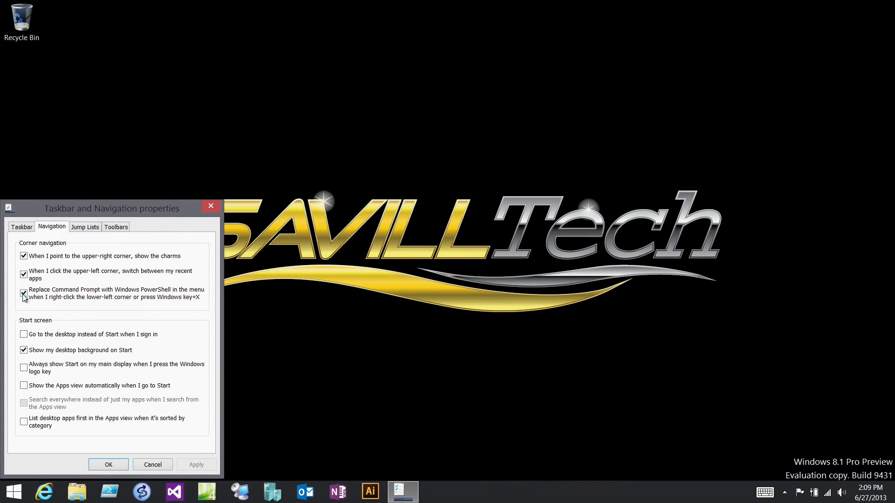
pyautogui.click(24, 294)
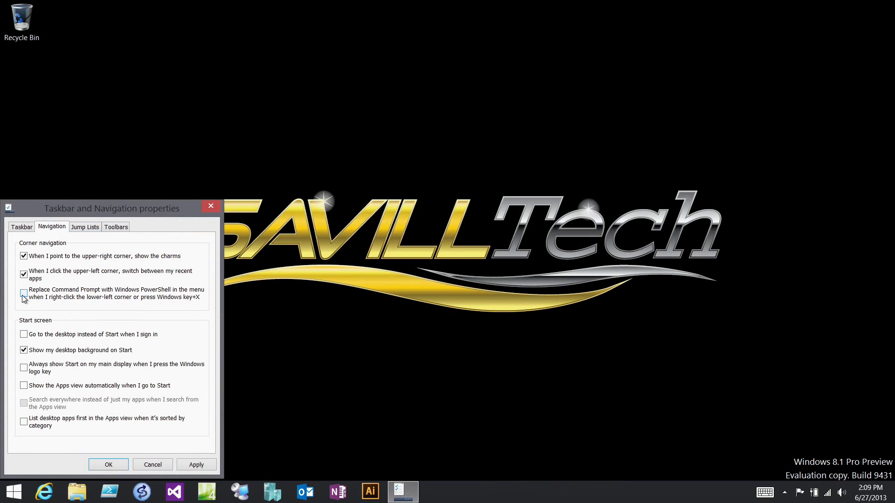
pyautogui.click(24, 298)
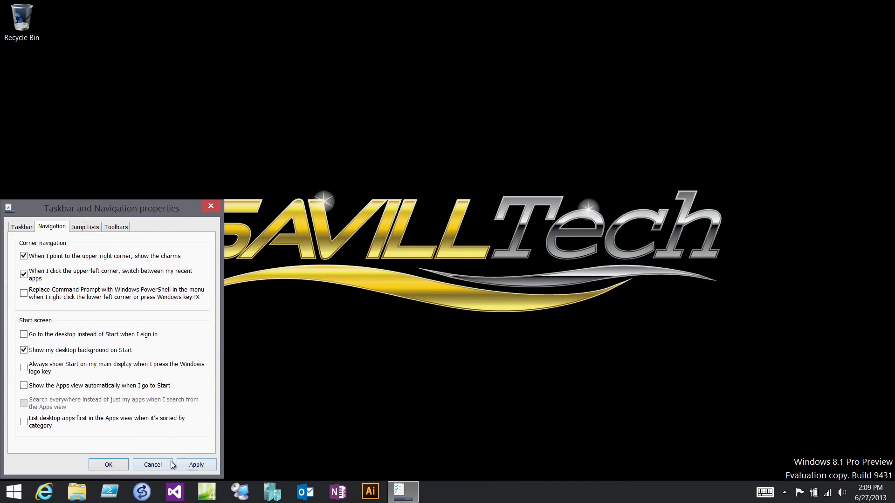
pyautogui.click(108, 464)
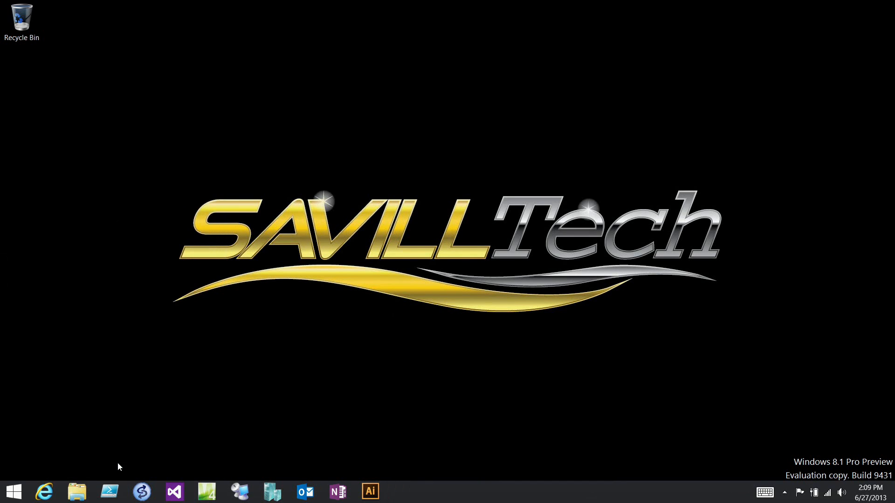
pyautogui.rightClick(12, 492)
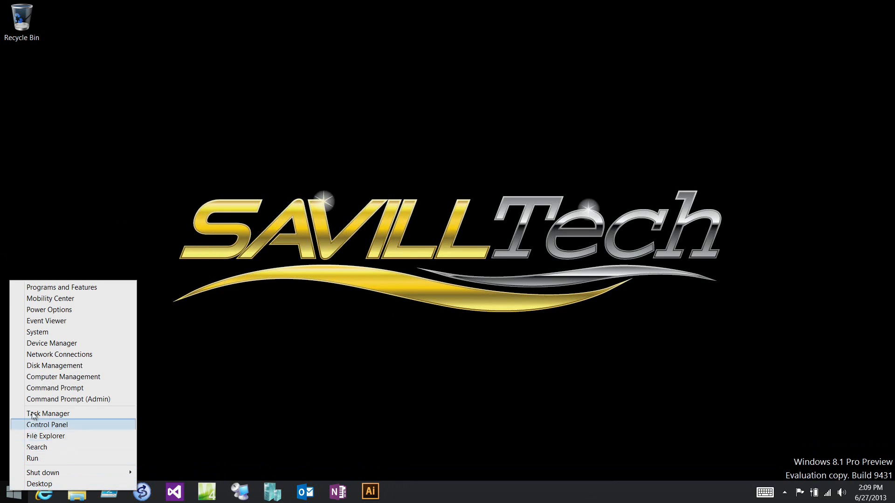
pyautogui.moveTo(51, 399)
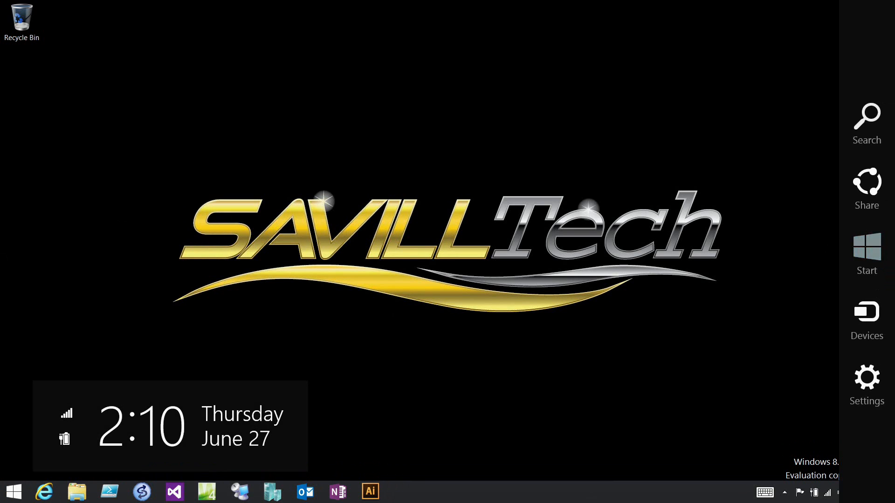
# Step: Launch Weather for Allen, TX, snap Internet Explorer beside it and resize the split divider
pyautogui.click(865, 246)
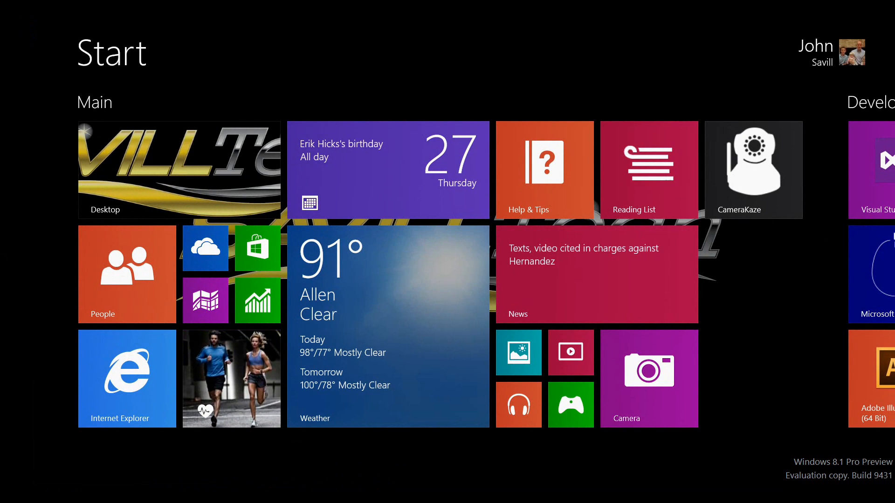
pyautogui.click(387, 274)
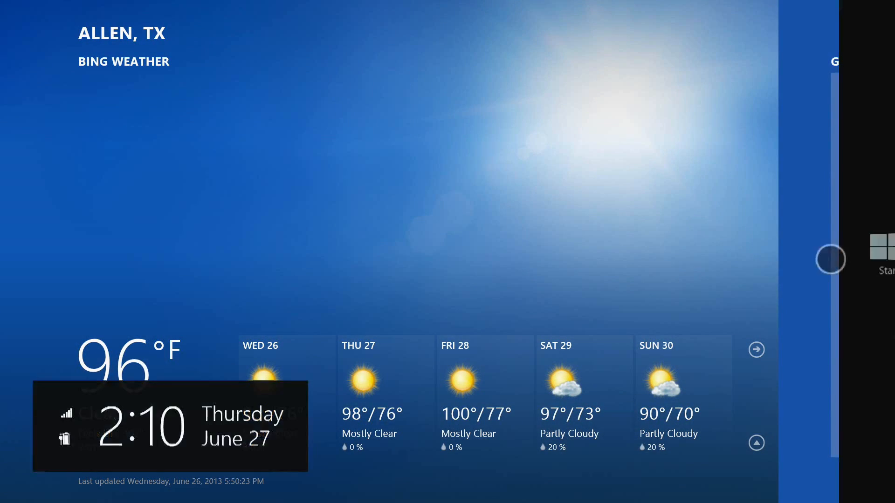
pyautogui.click(831, 258)
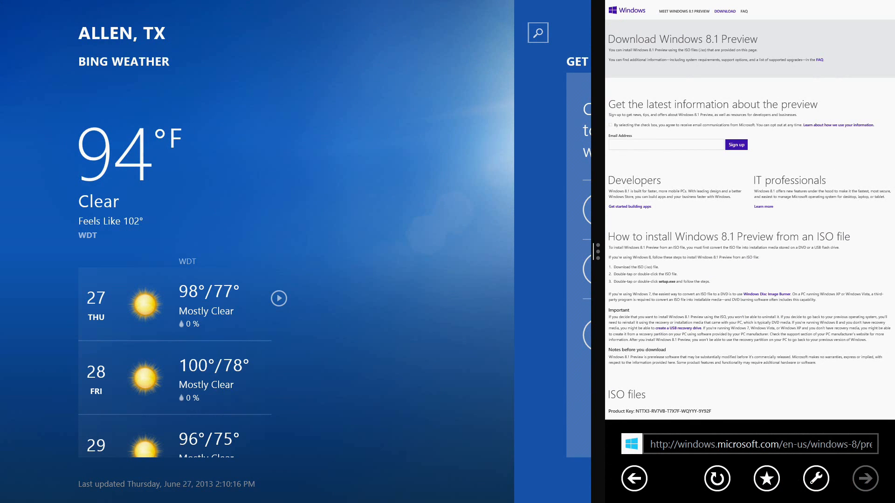
pyautogui.moveTo(596, 260); pyautogui.dragTo(501, 260)
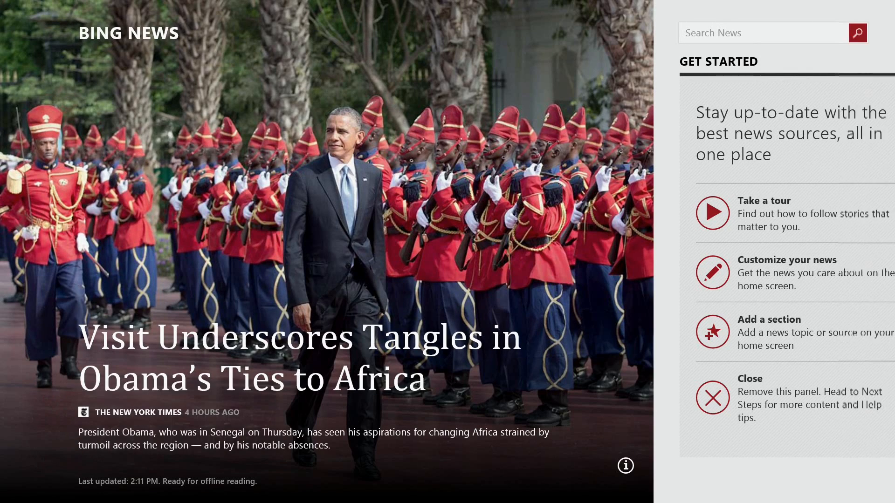
# Step: Search everywhere for 'lasagna' and browse the web results, recipe apps and related searches
pyautogui.click(754, 61)
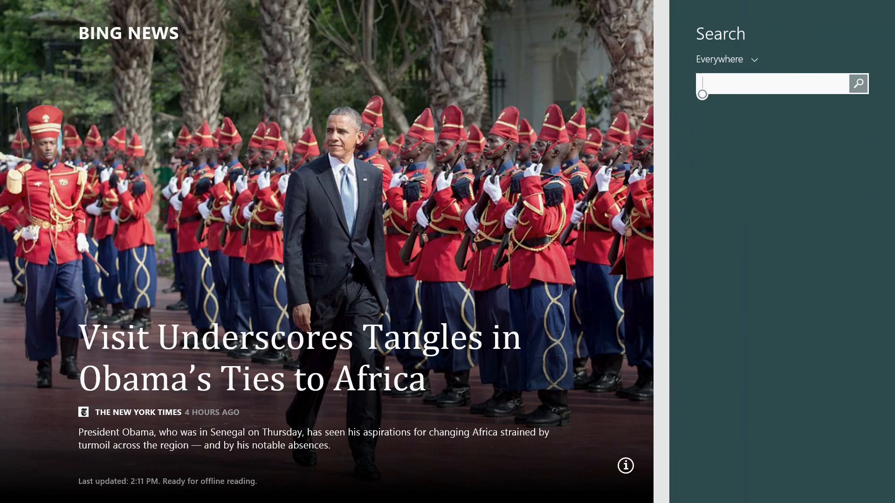
pyautogui.write('lasa')
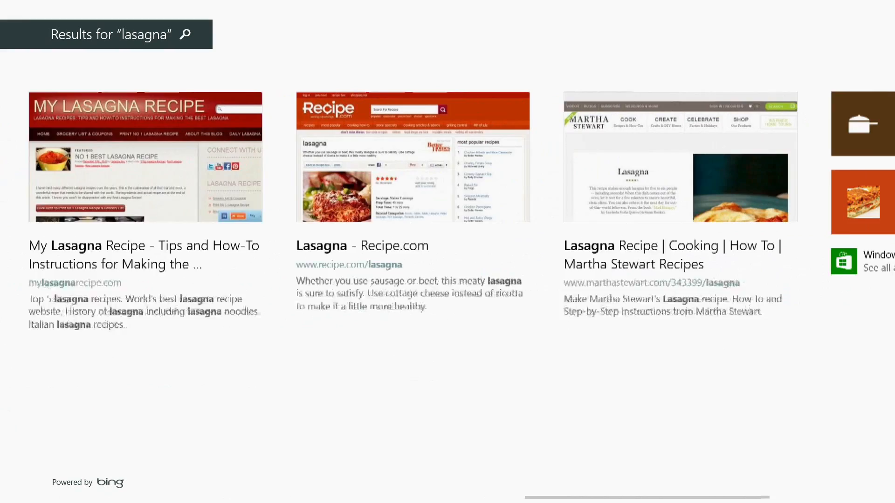
pyautogui.hscroll(3)
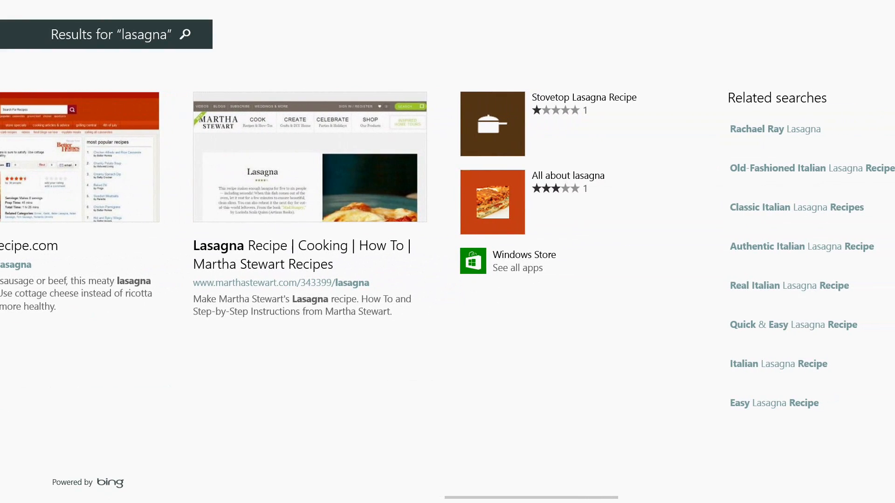
pyautogui.hscroll(3)
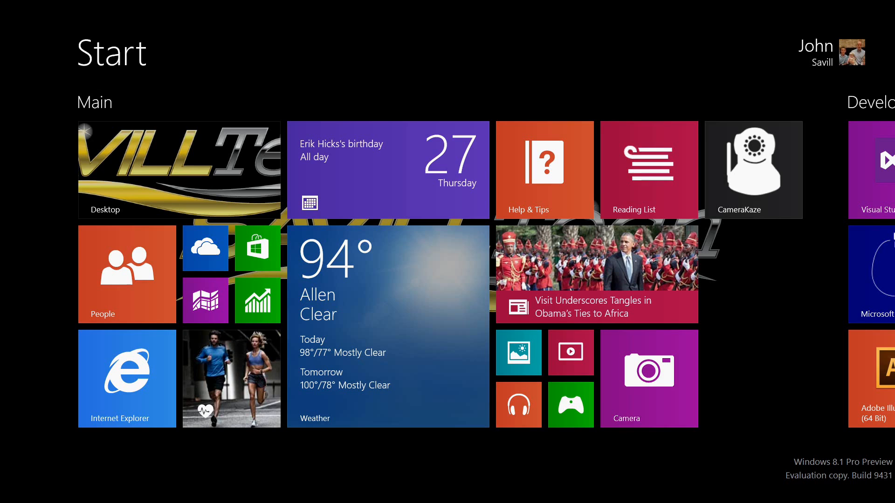
# Step: Save John Savill's Master Class page from IE11 to the Reading List via Share, then return to the desktop
pyautogui.click(649, 170)
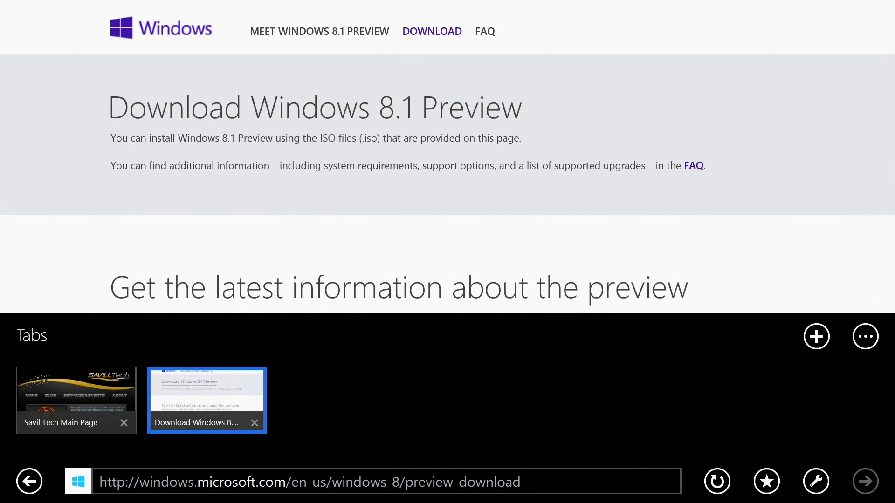
pyautogui.click(76, 400)
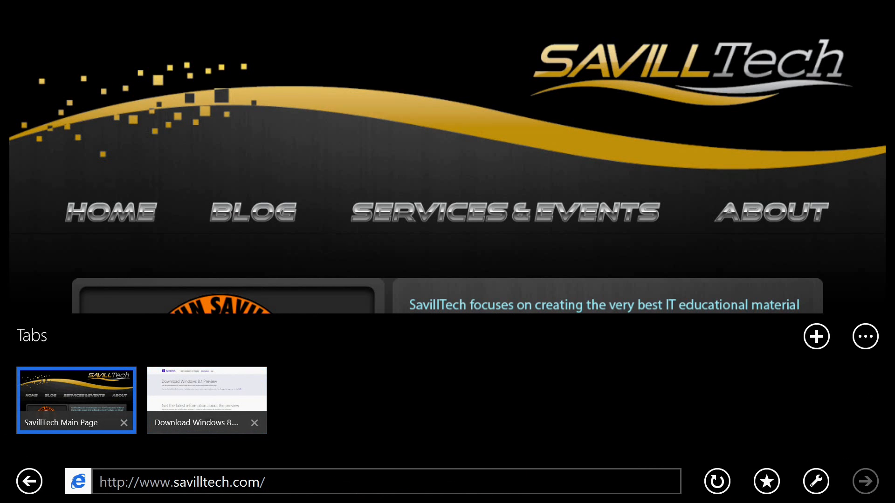
pyautogui.click(76, 400)
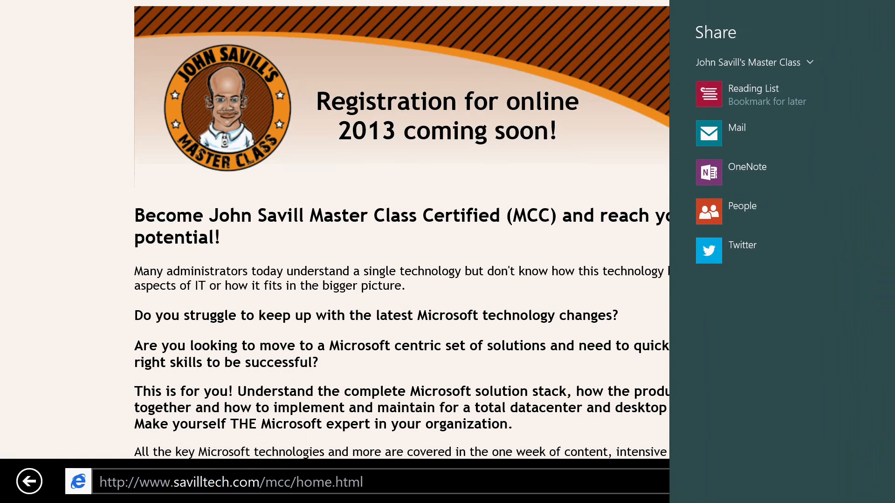
pyautogui.click(752, 95)
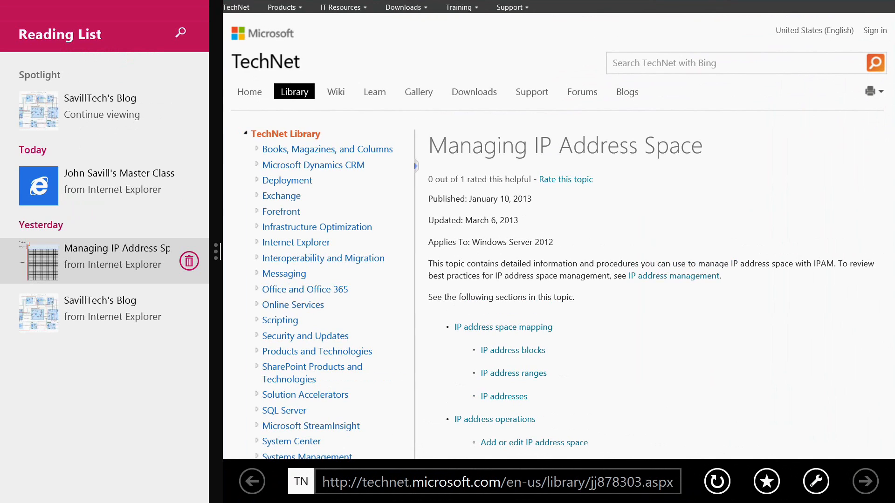
pyautogui.click(189, 261)
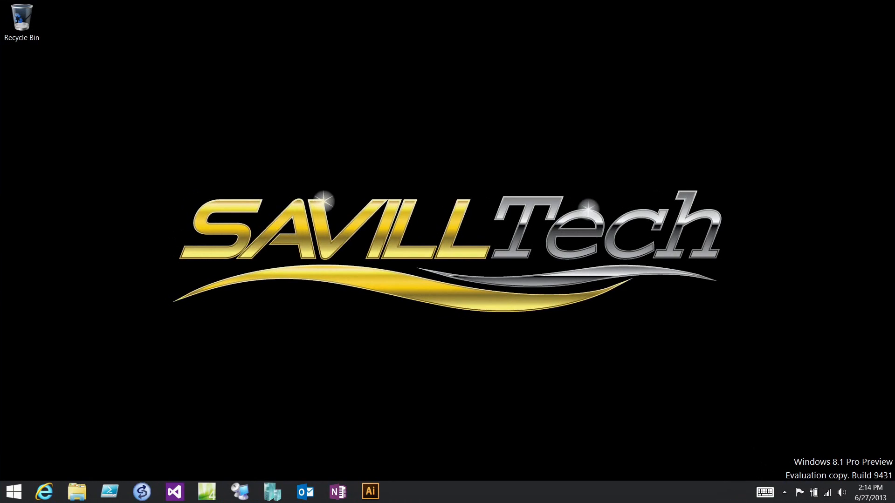
# Step: View the Xbox Music album collection from this PC, then leave for the Apps view sorted by install date
pyautogui.click(12, 492)
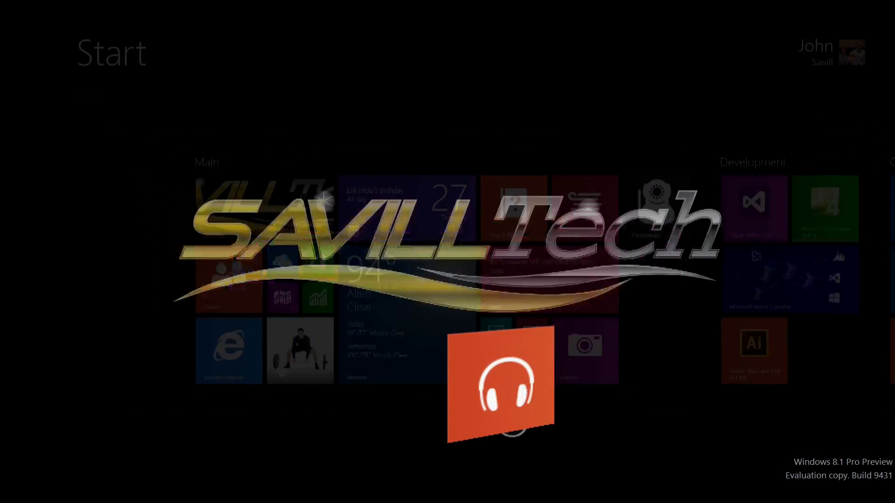
pyautogui.click(504, 379)
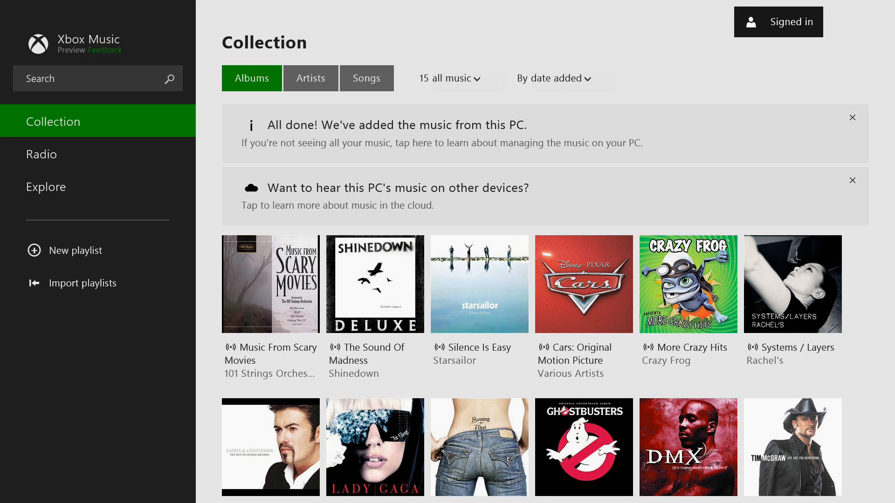
pyautogui.press('Win')
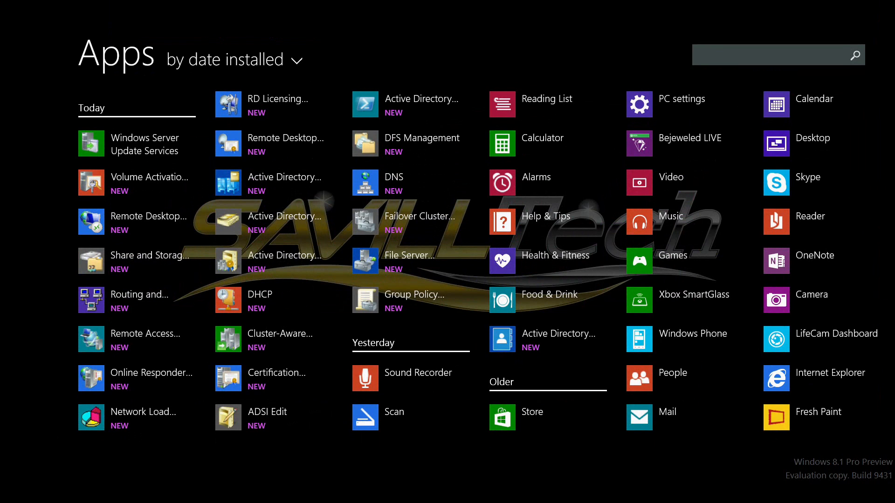
# Step: Review the 15:30 countdown timer and the weekday Good morning 4:30 AM alarm, then launch Bing Food & Drink
pyautogui.click(535, 177)
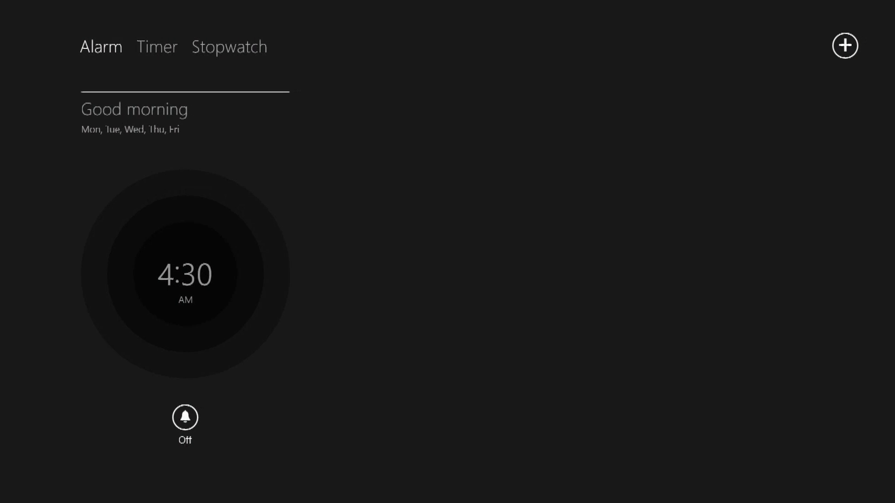
pyautogui.click(156, 47)
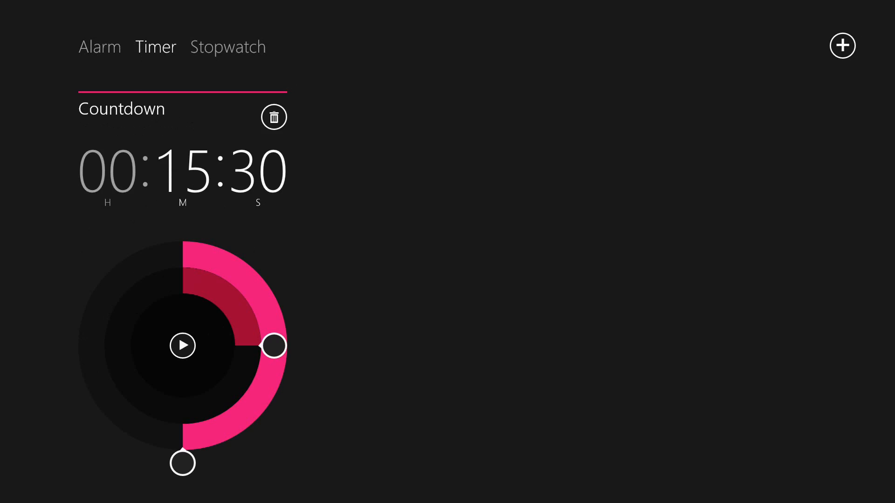
pyautogui.click(100, 46)
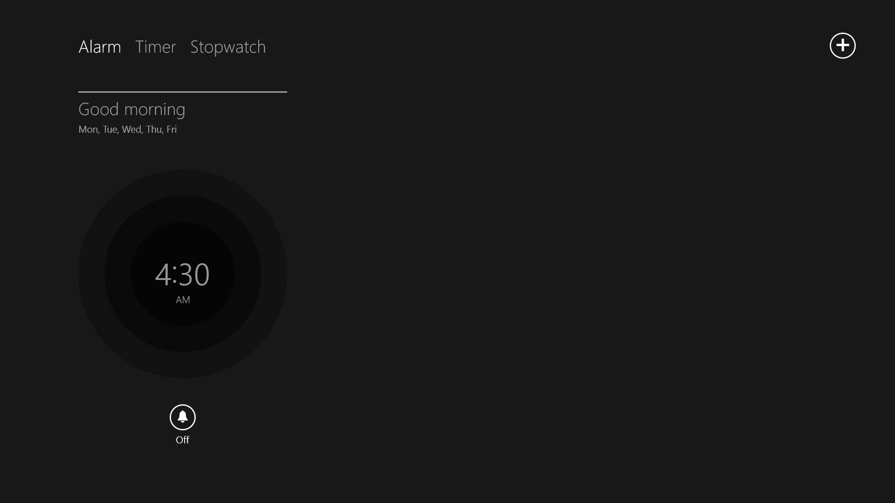
pyautogui.click(181, 274)
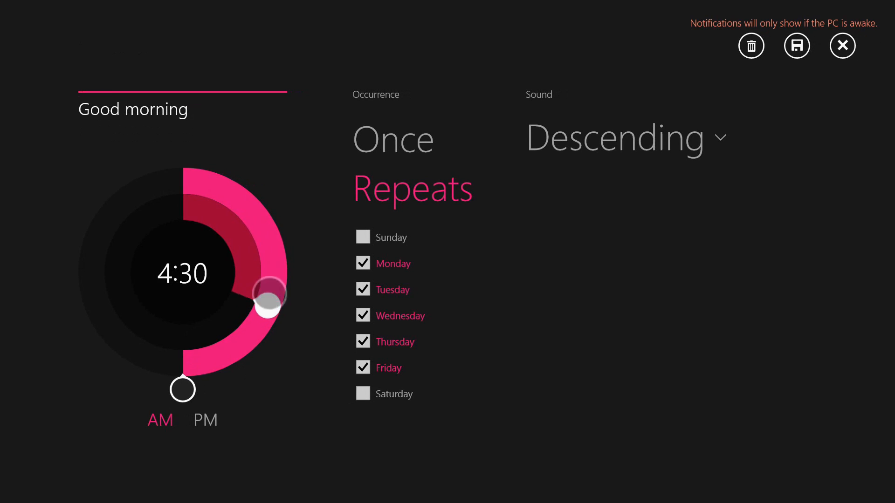
pyautogui.moveTo(268, 299); pyautogui.dragTo(261, 317)
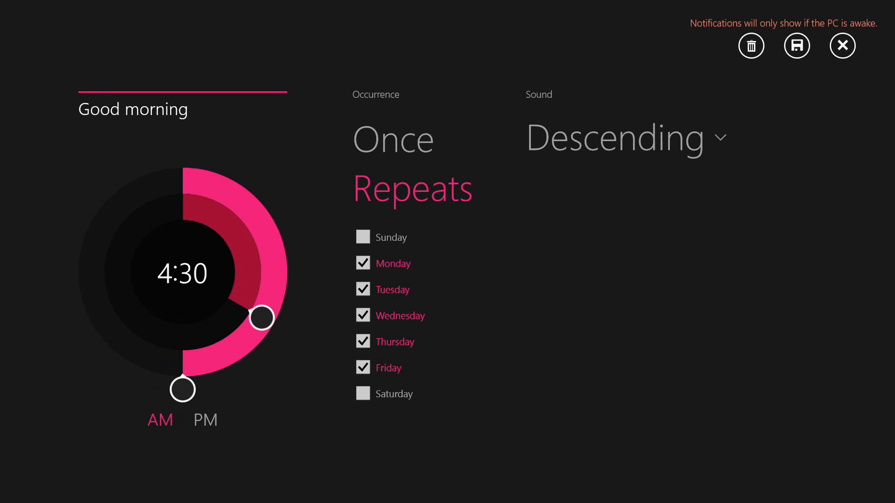
pyautogui.click(795, 45)
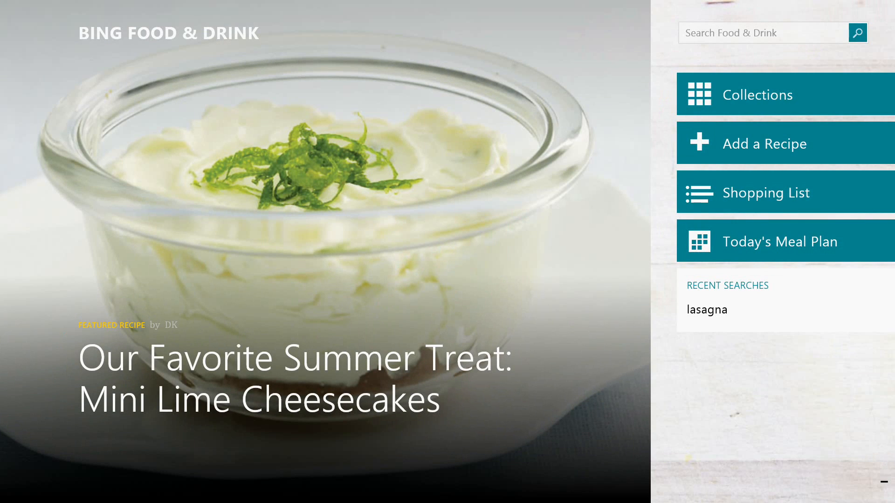
# Step: Search Food & Drink for 'lasagna' recipes, getting Pesto, Black Bean and Asparagus Lasagna results
pyautogui.click(764, 32)
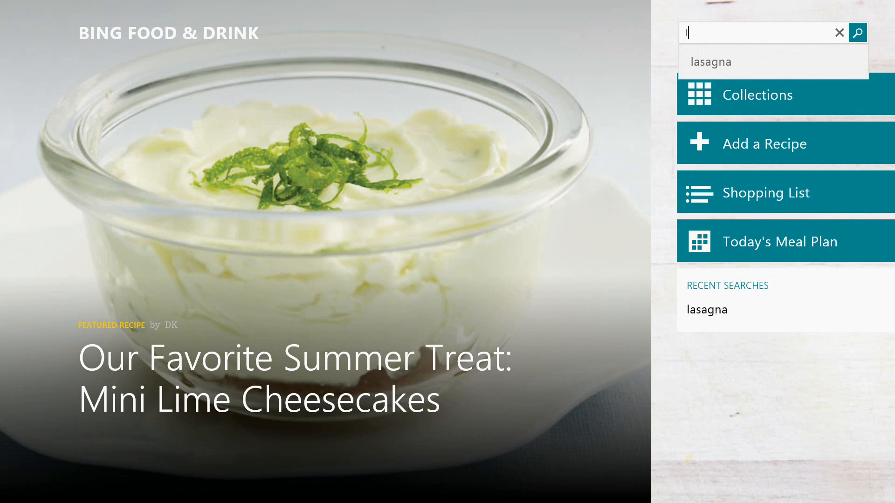
pyautogui.write('laa')
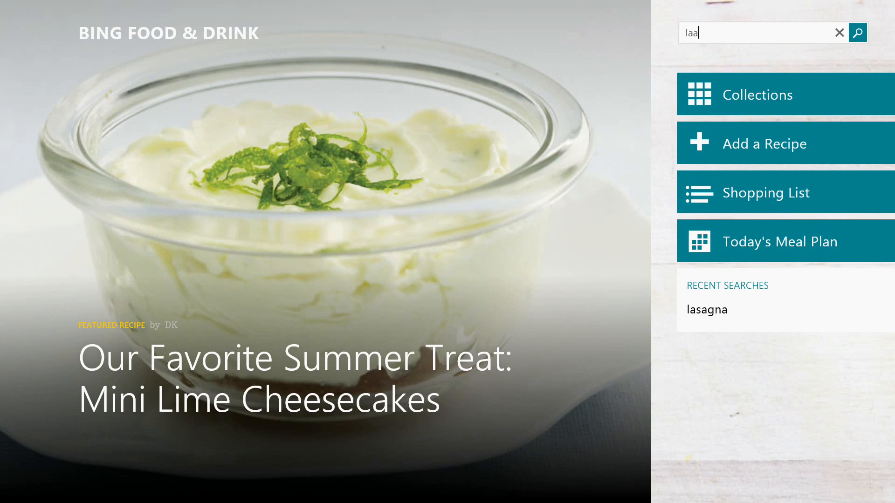
pyautogui.write('lasa')
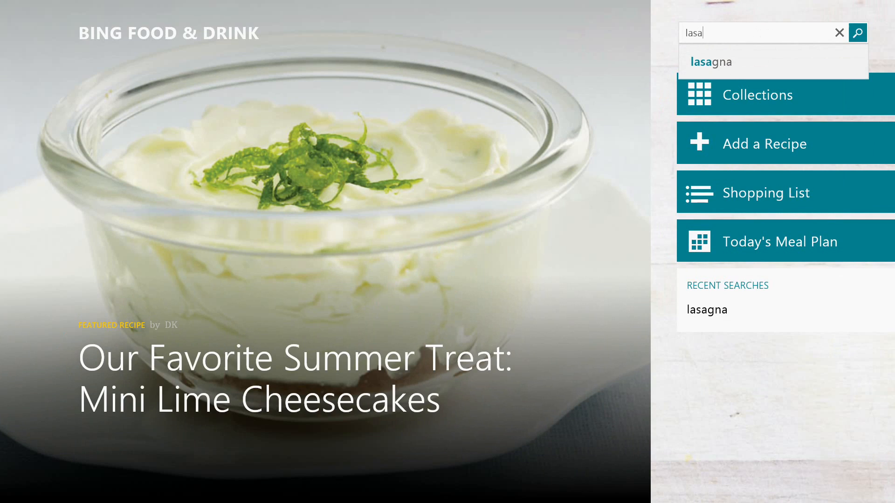
pyautogui.click(856, 32)
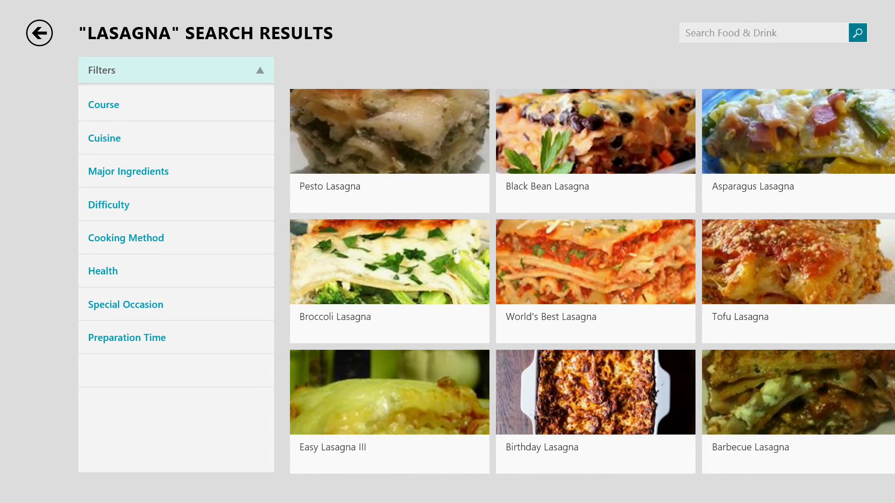
pyautogui.click(595, 262)
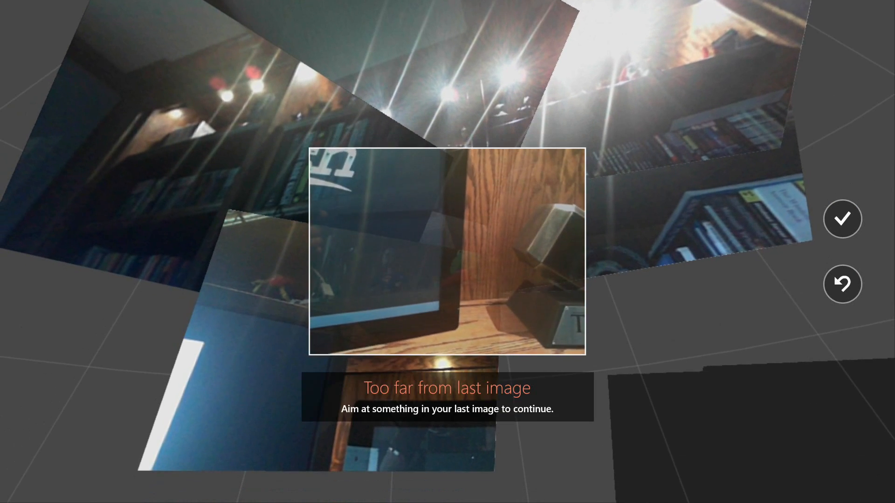
# Step: Capture overlapping shots of the bookshelf-lined room for the Camera panorama
pyautogui.click(842, 219)
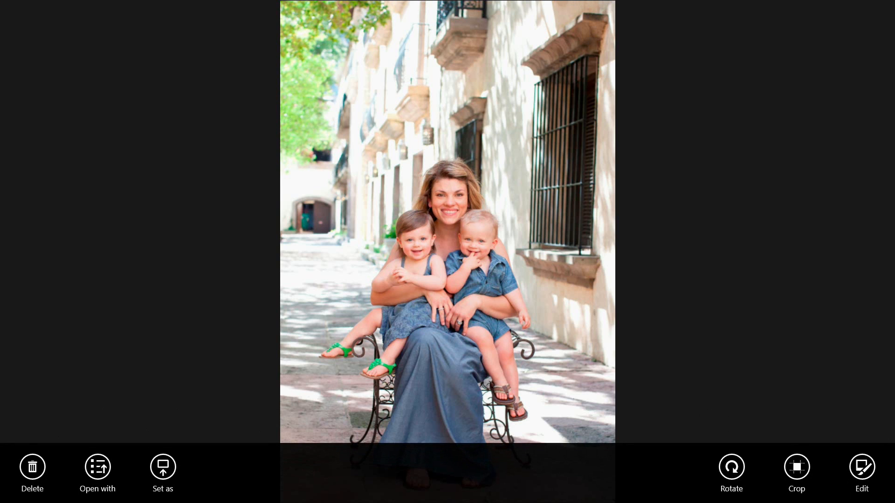
# Step: Edit the family photo's Color settings, turning the Tint dial to about -20
pyautogui.click(861, 472)
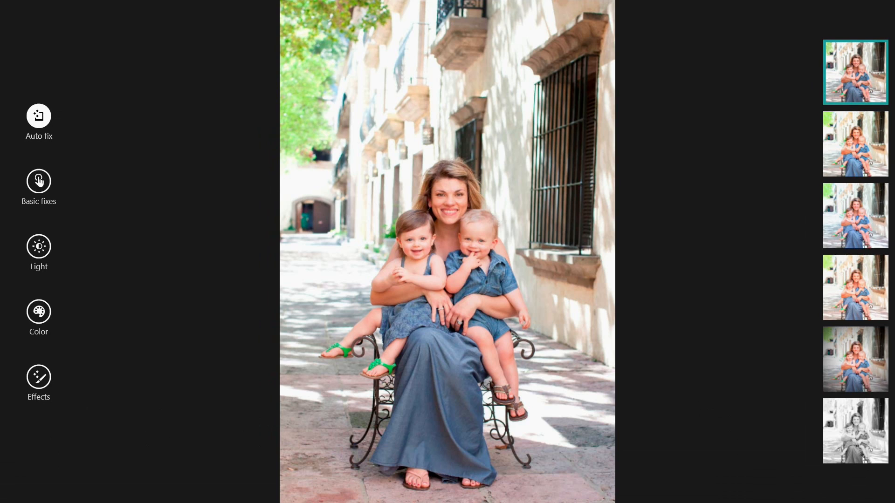
pyautogui.click(38, 376)
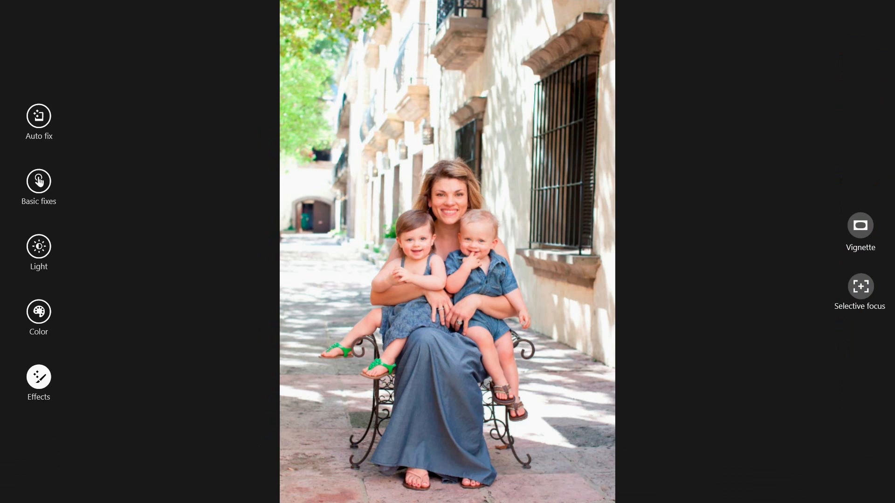
pyautogui.click(38, 312)
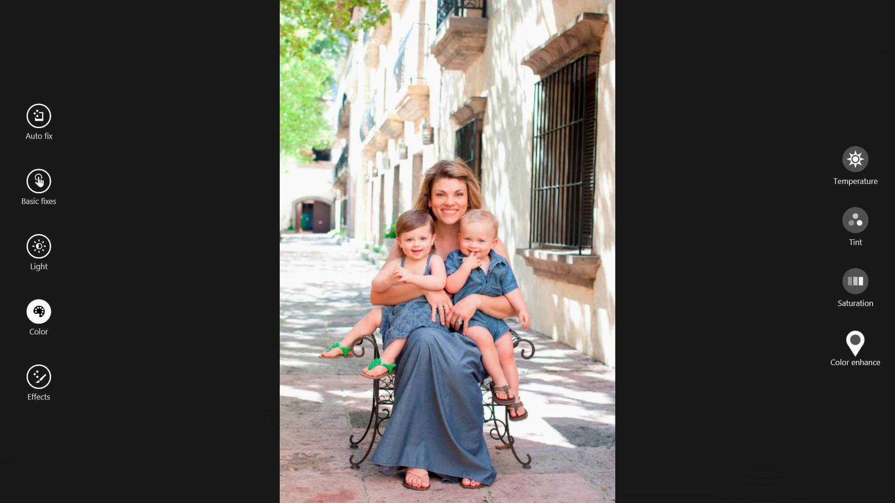
pyautogui.click(855, 281)
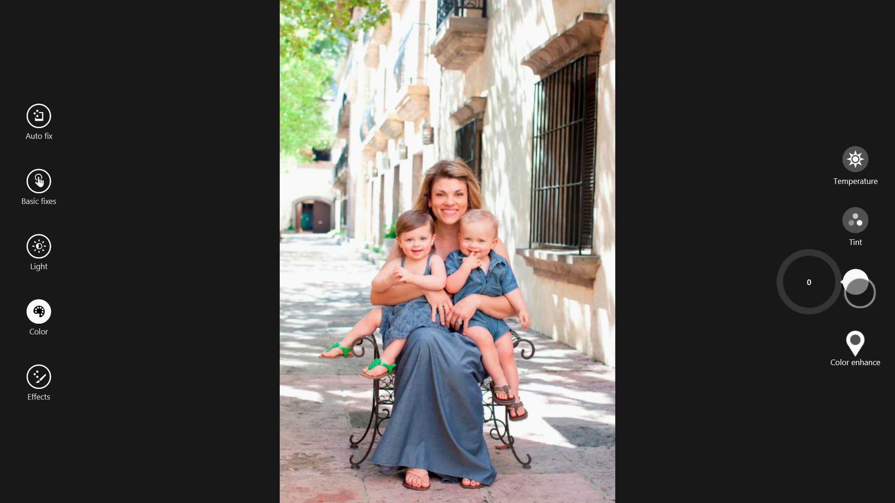
pyautogui.moveTo(856, 290); pyautogui.dragTo(826, 244)
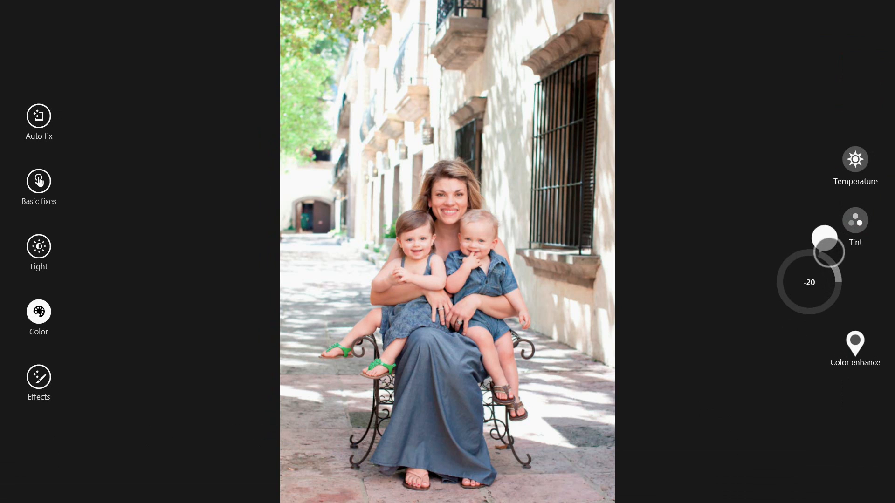
pyautogui.moveTo(825, 239); pyautogui.dragTo(855, 279)
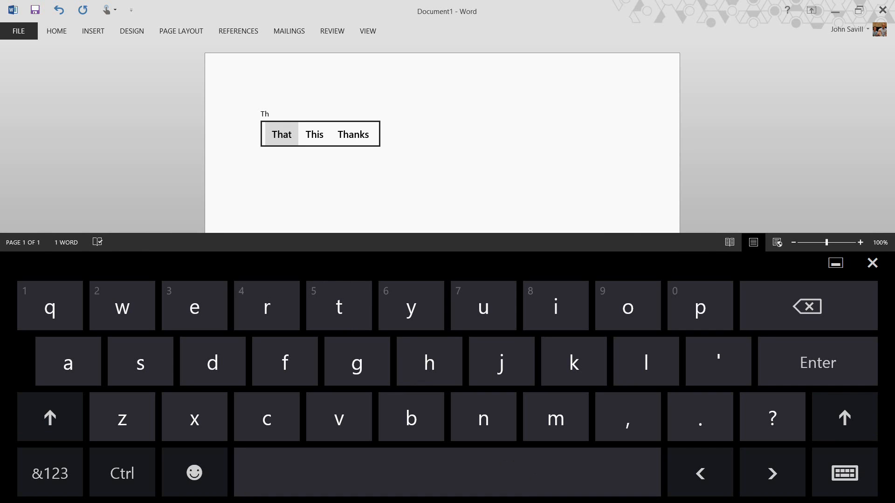
# Step: Build 'That is privileged information on because' from touch-keyboard word suggestions, then close Word
pyautogui.click(281, 134)
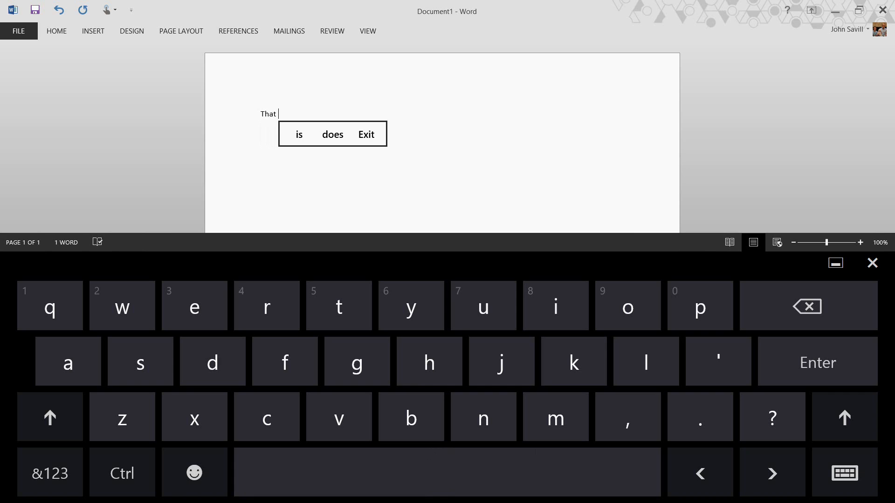
pyautogui.click(296, 134)
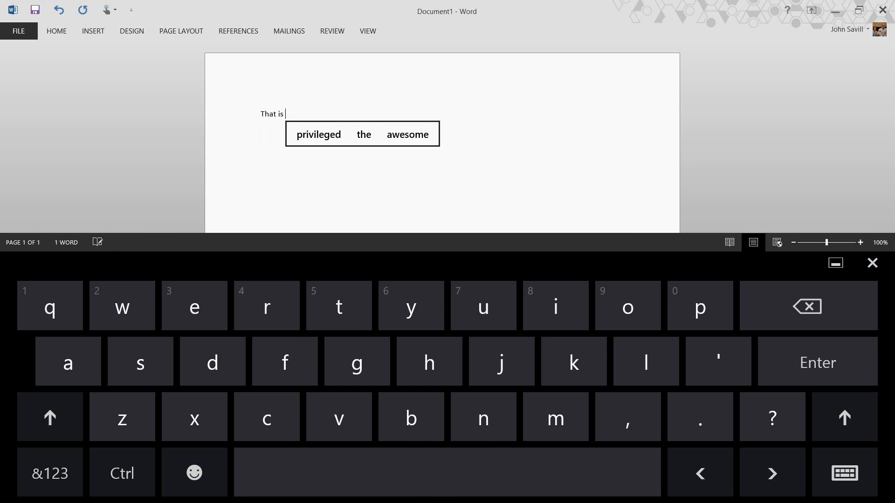
pyautogui.click(318, 135)
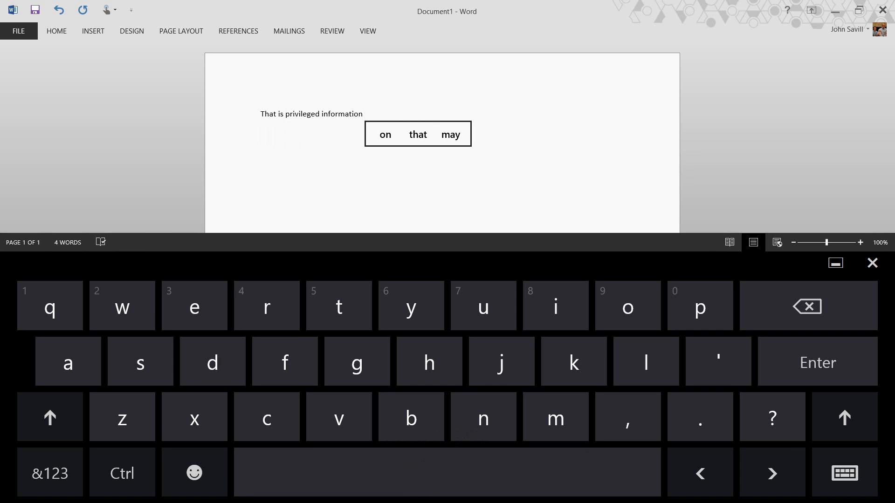
pyautogui.click(385, 134)
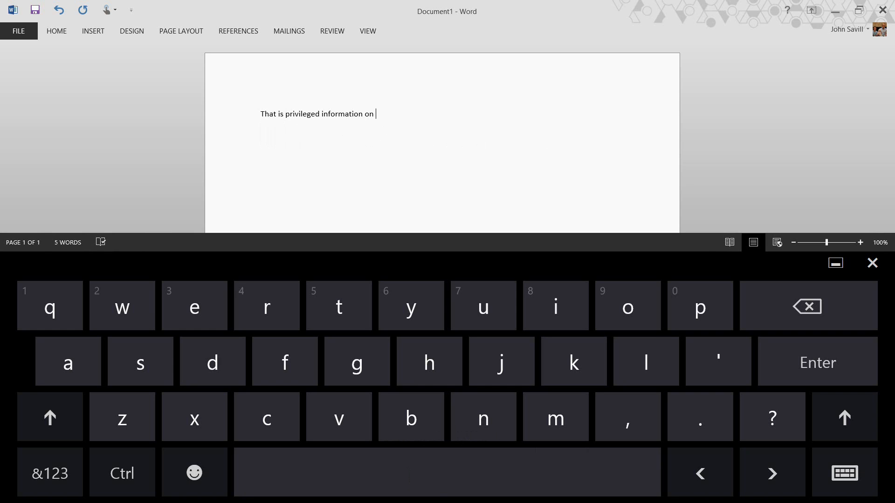
pyautogui.write('bec')
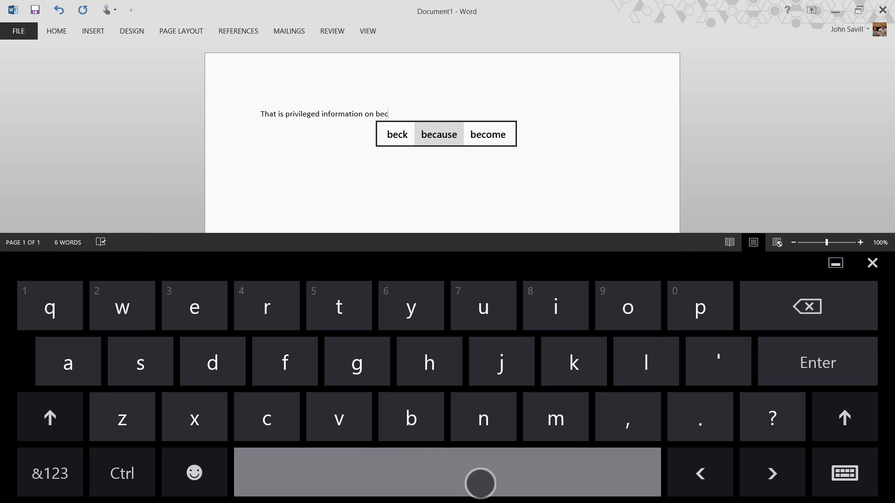
pyautogui.click(438, 133)
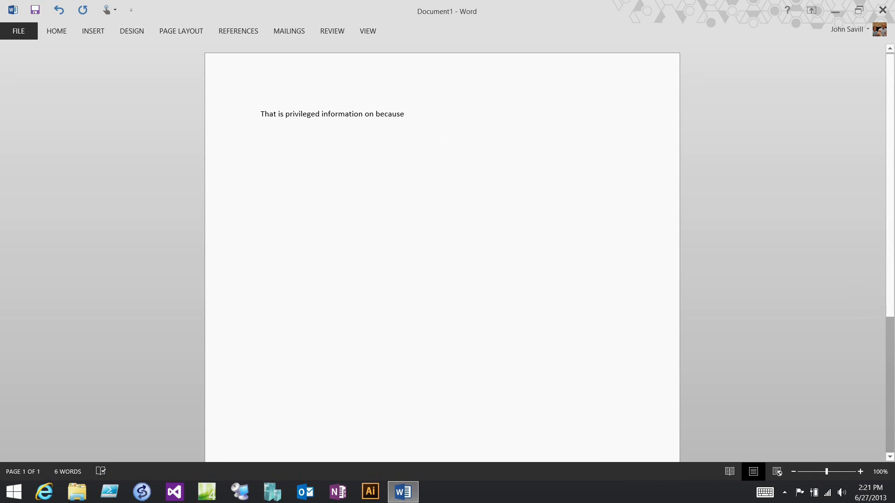
pyautogui.click(402, 492)
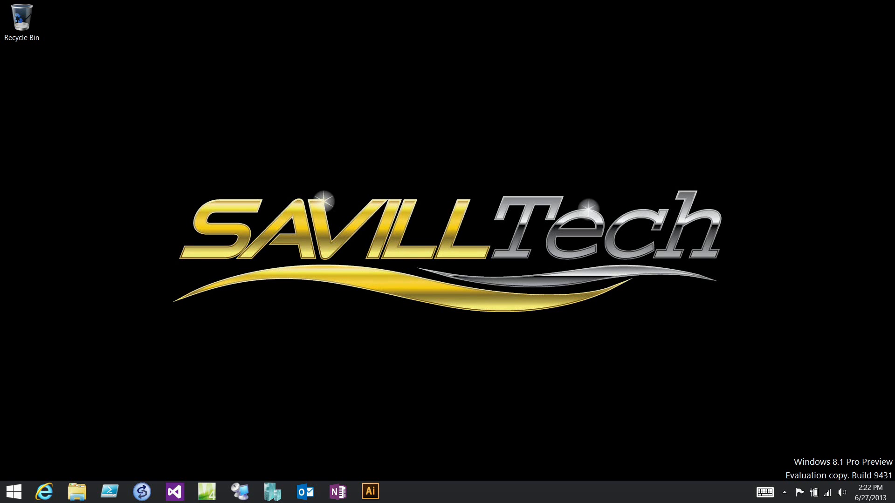
# Step: Visit the Start screen briefly, then show the Apps view sorted by date installed
pyautogui.click(12, 491)
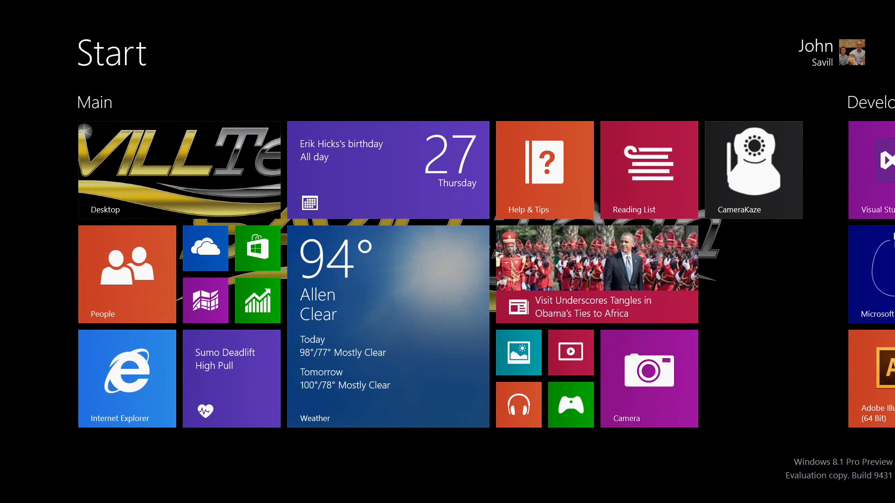
pyautogui.click(179, 169)
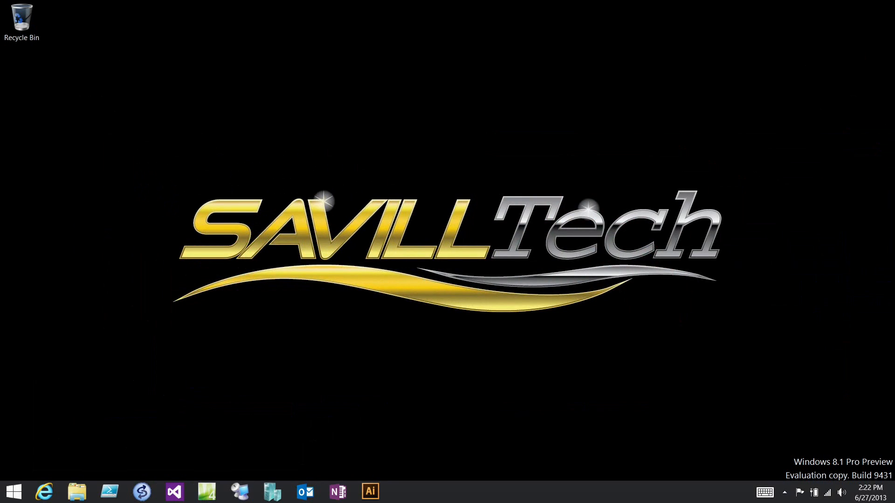
pyautogui.click(12, 491)
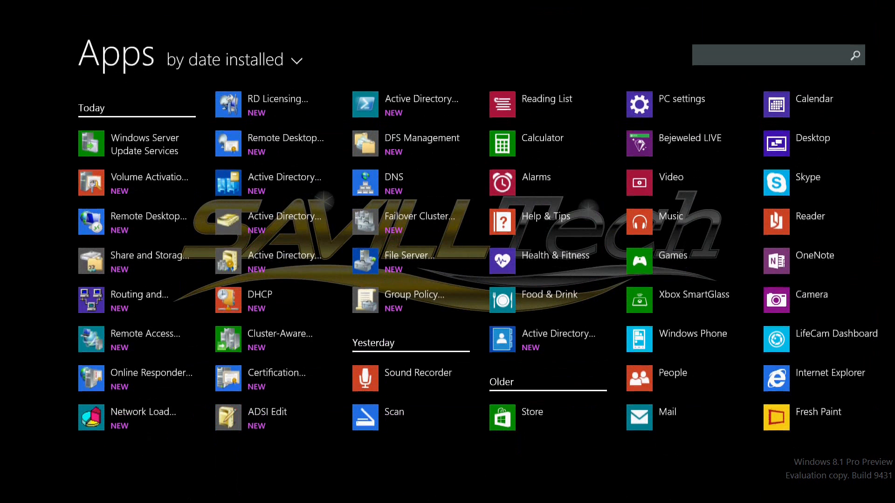
pyautogui.click(227, 59)
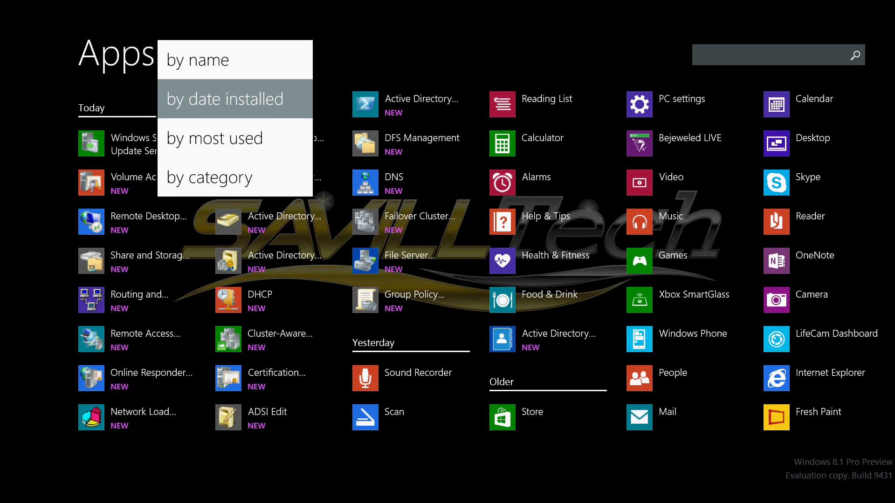
pyautogui.click(225, 99)
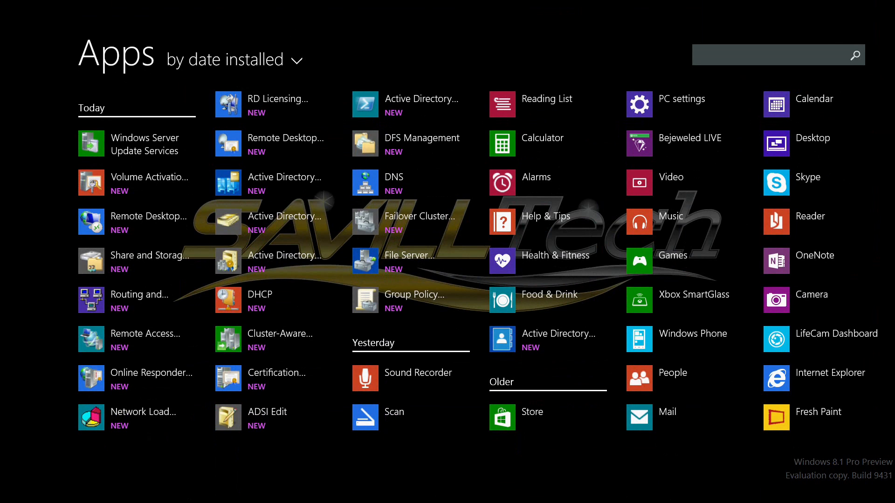